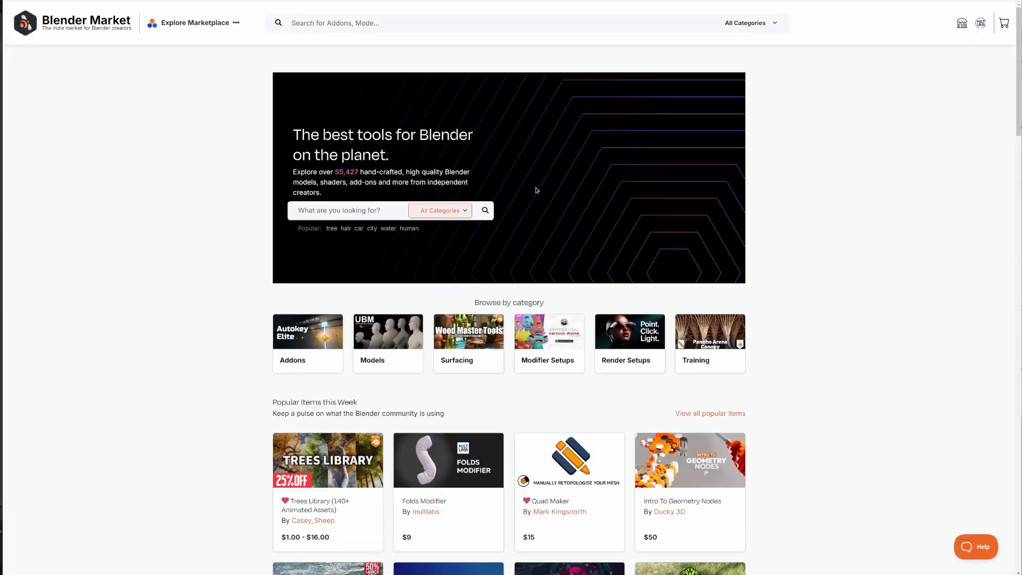
Ignore the automatic script execution warning and select the Circle mesh in the viewport
scroll(down, 3)
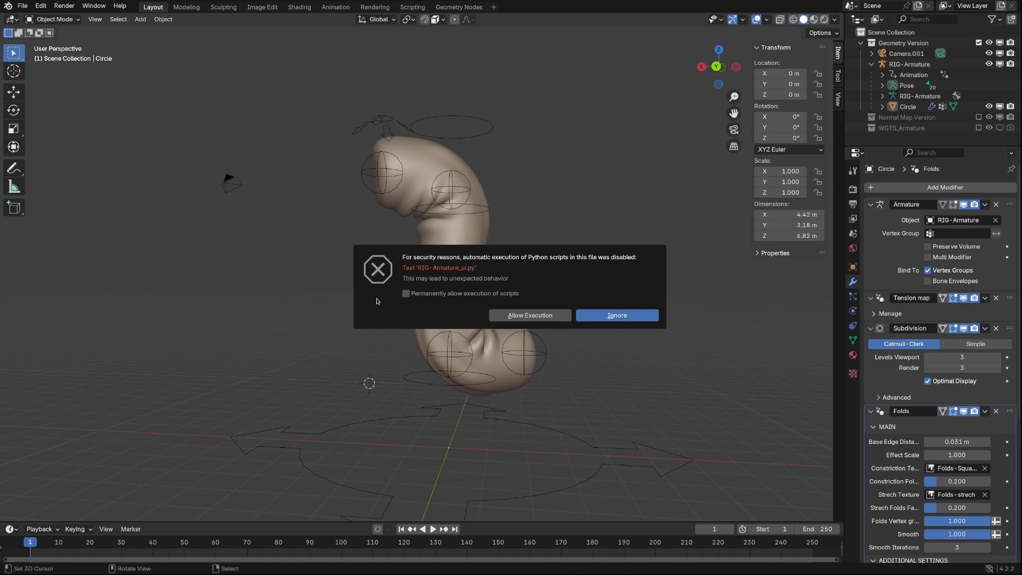
mouse_move(529, 315)
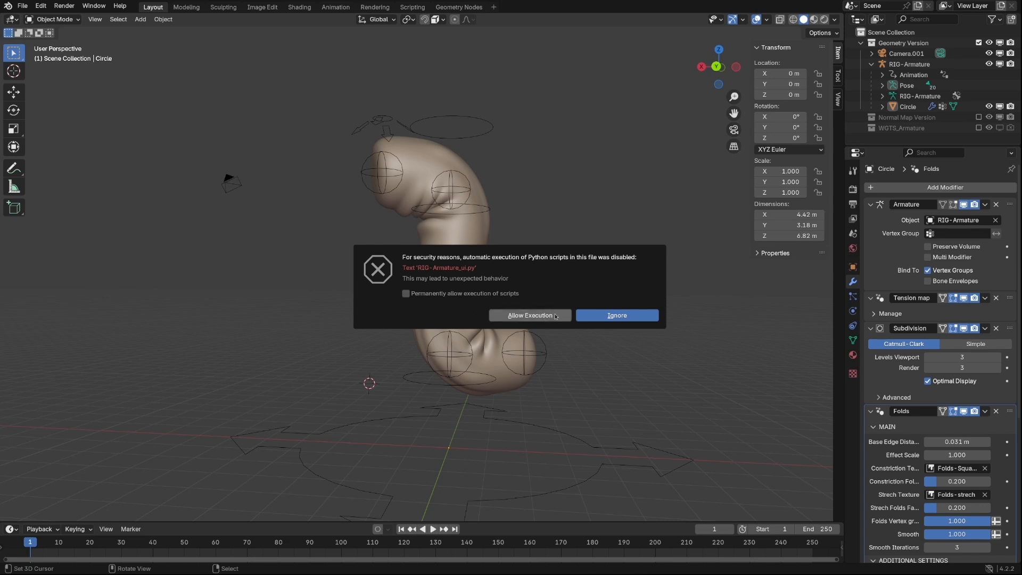
mouse_move(530, 315)
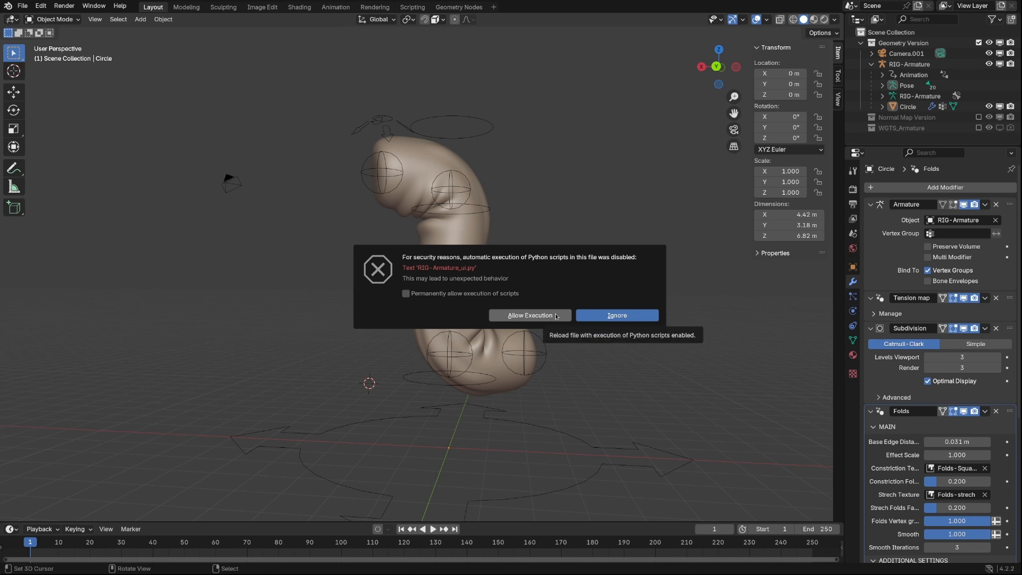
mouse_move(616, 316)
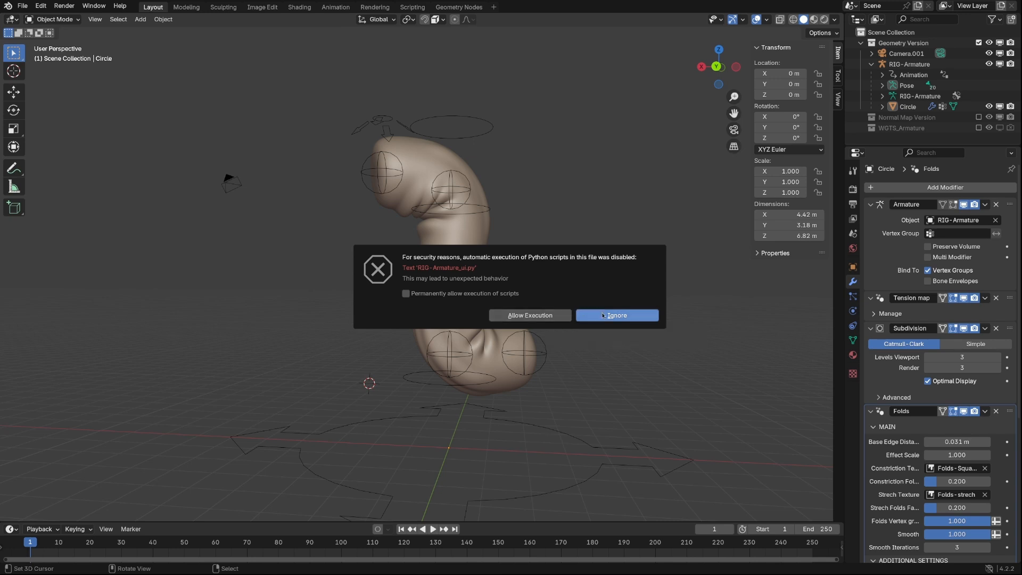
click(615, 314)
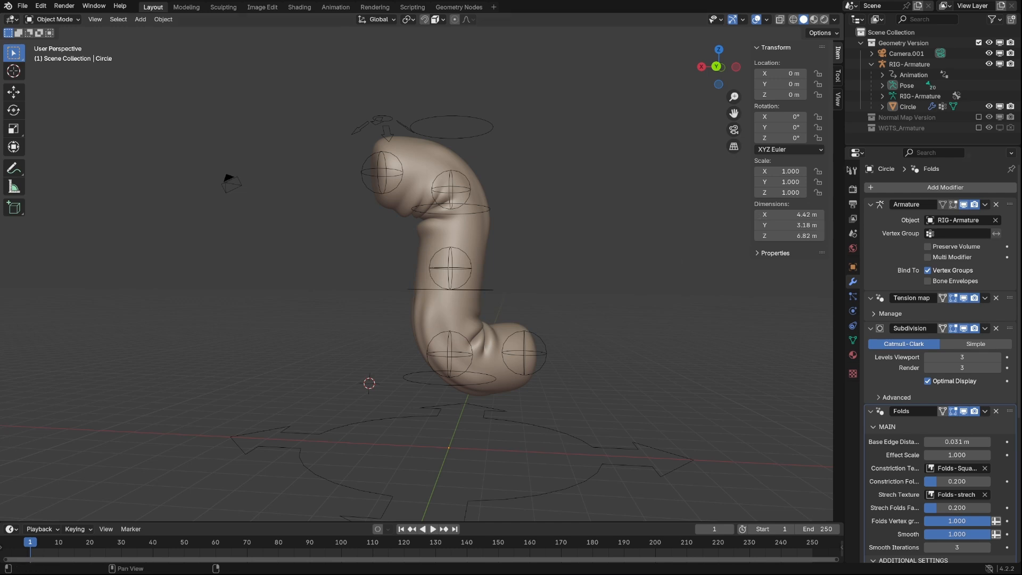
click(396, 174)
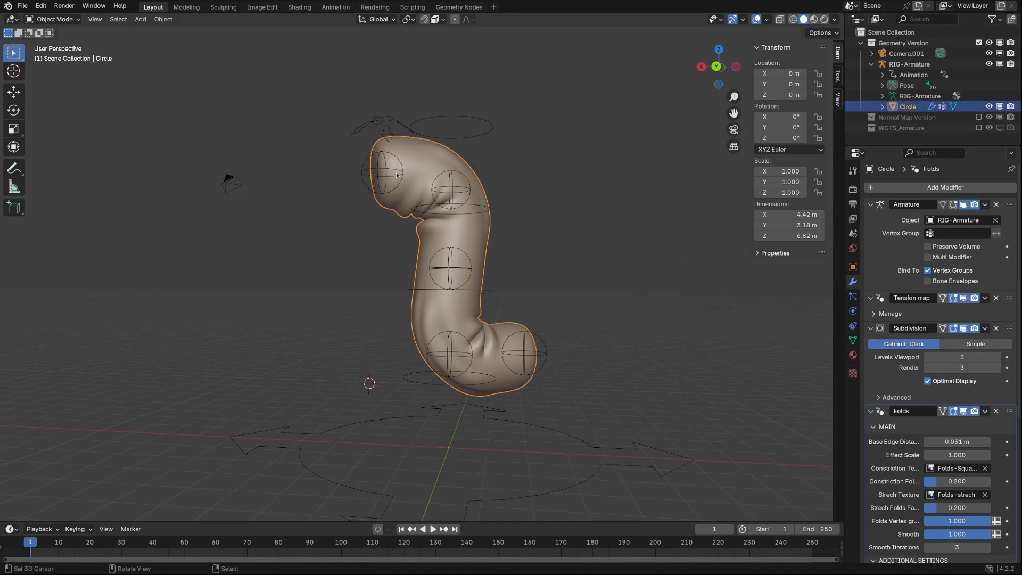
click(52, 19)
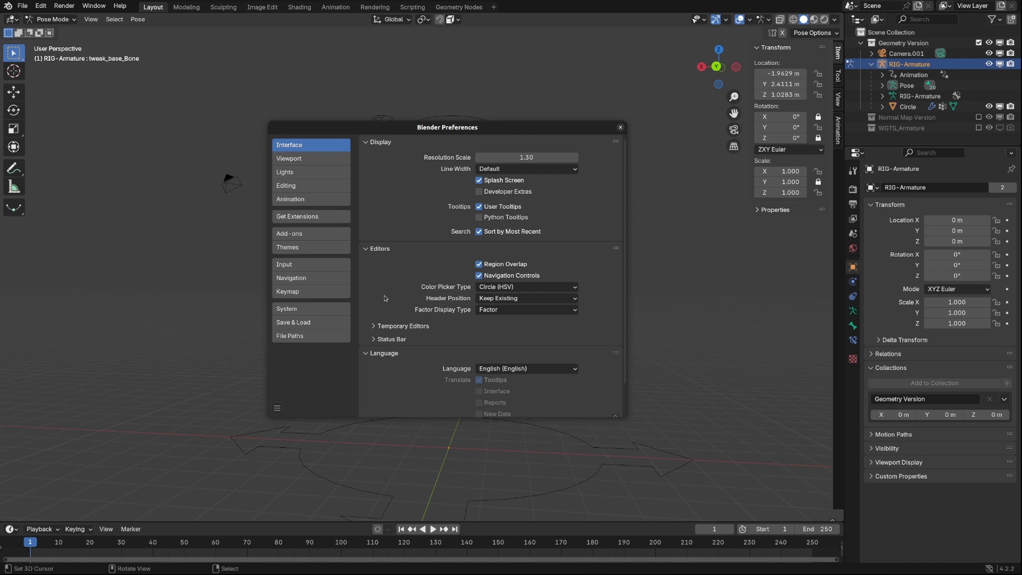
Close Preferences and save as Folds modifier version3.blend in the Blender Assets folder
click(289, 336)
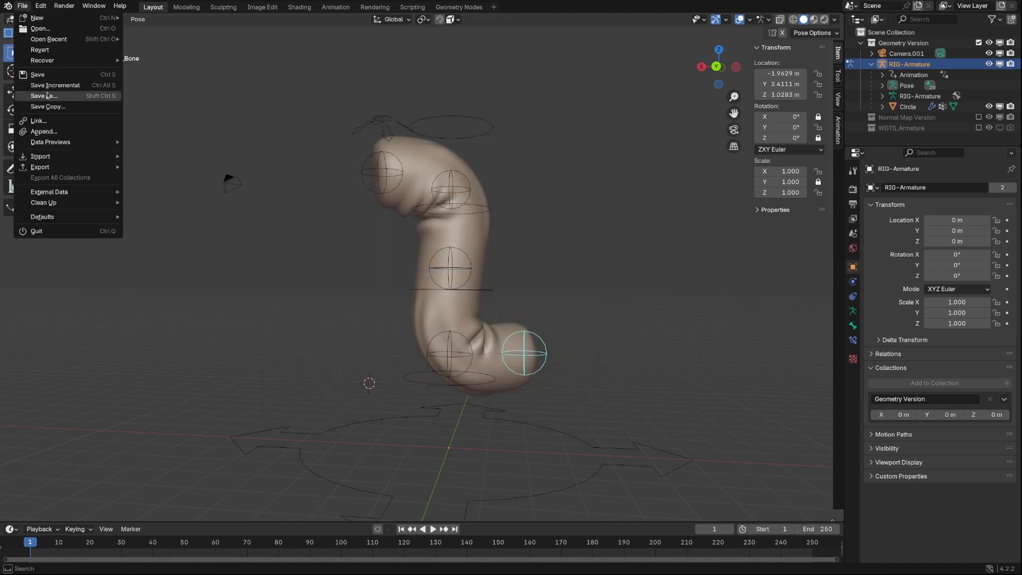
click(44, 96)
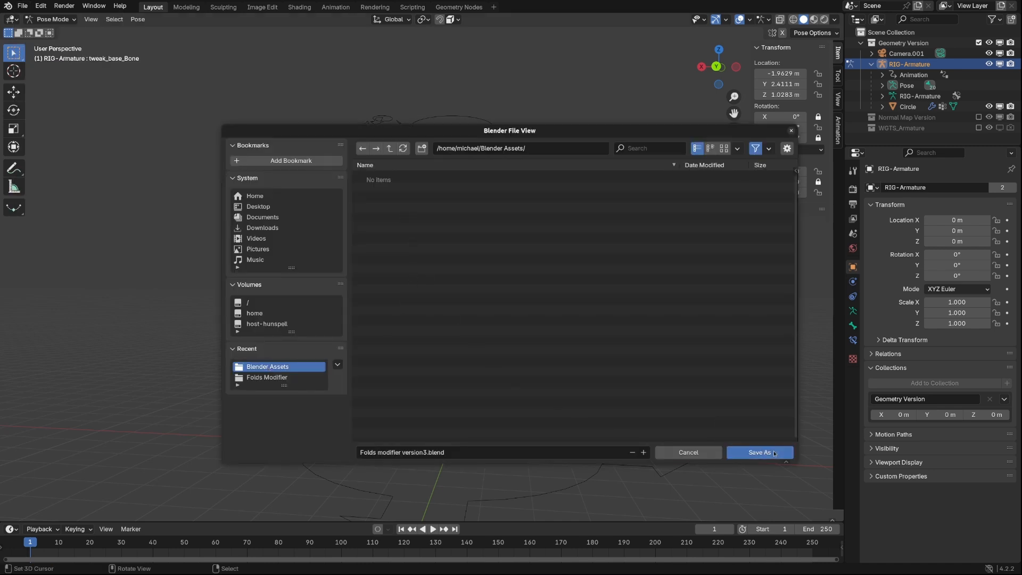
click(760, 452)
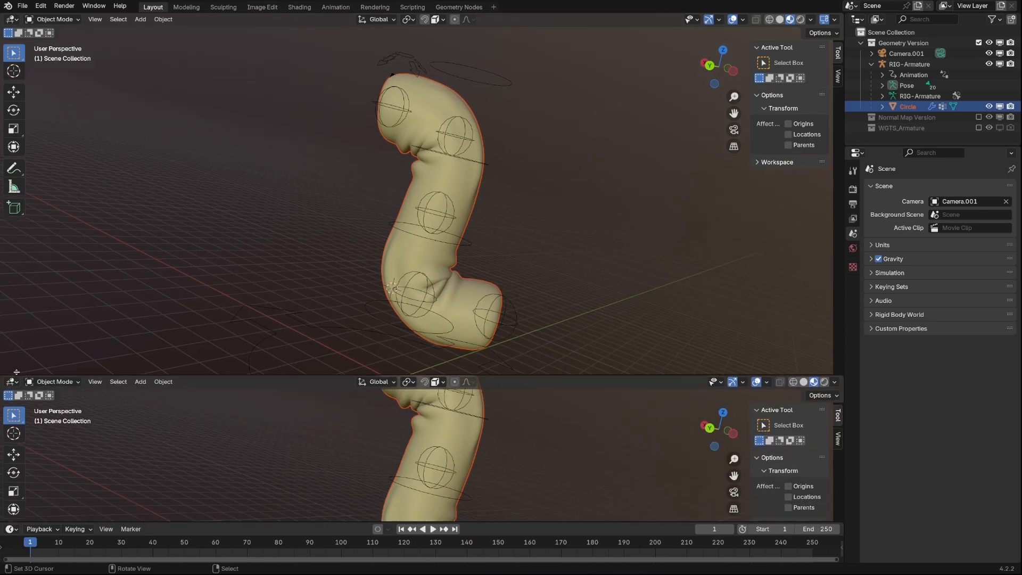
Browse Current File assets in the Asset Browser and add a Folds Modifier catalog
click(12, 381)
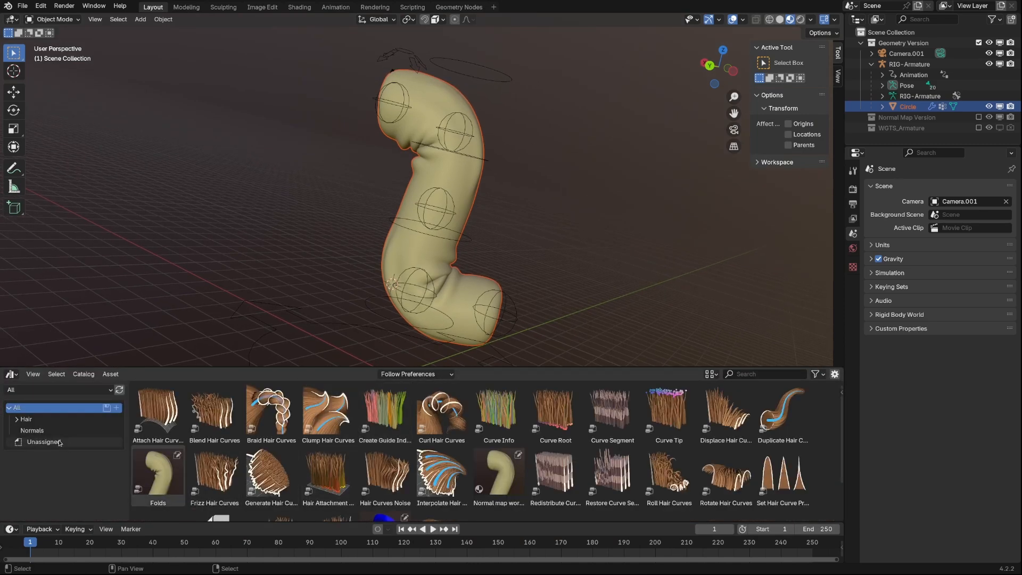
click(59, 390)
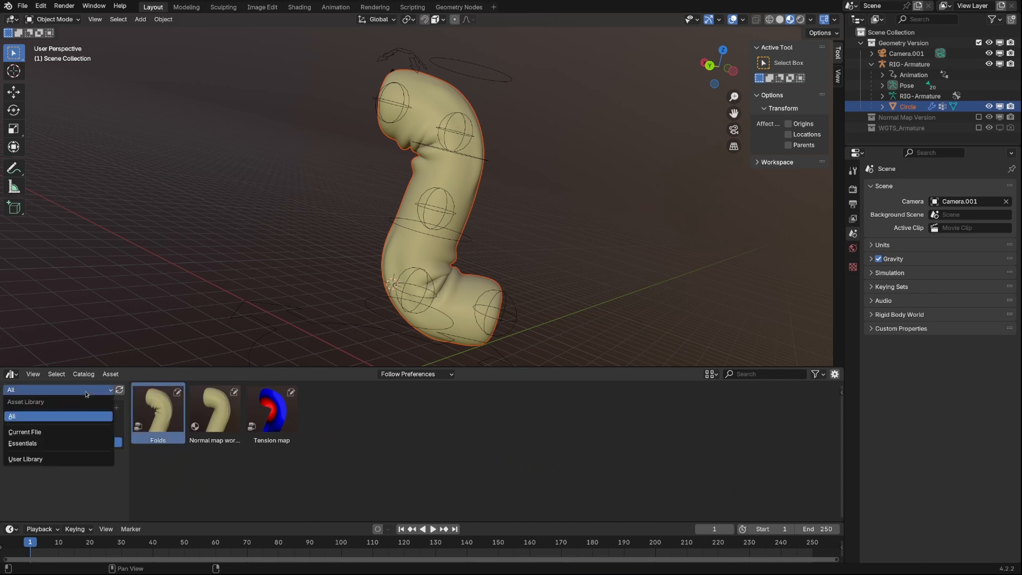
click(25, 432)
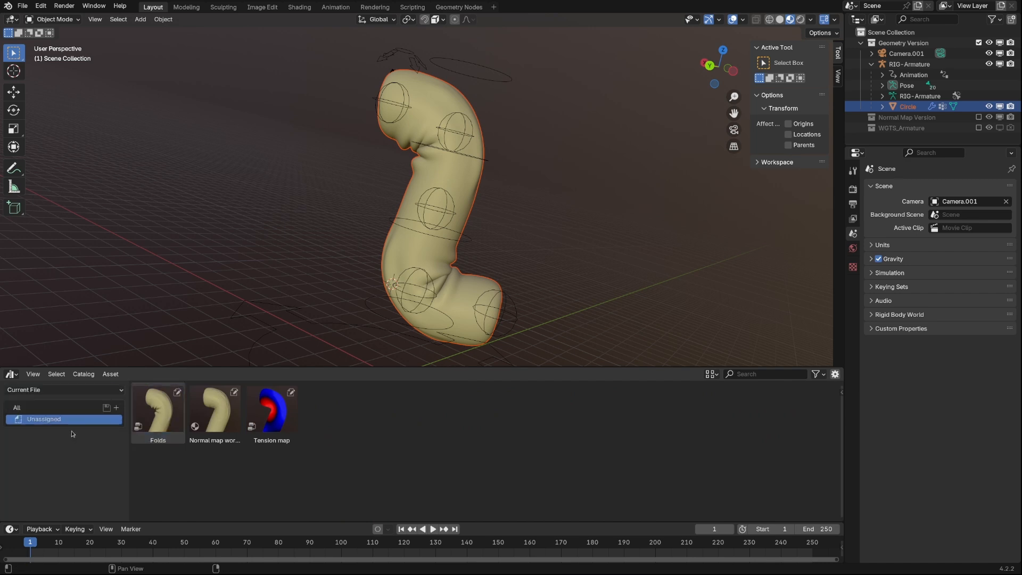
click(116, 408)
text(Folds Modifier)
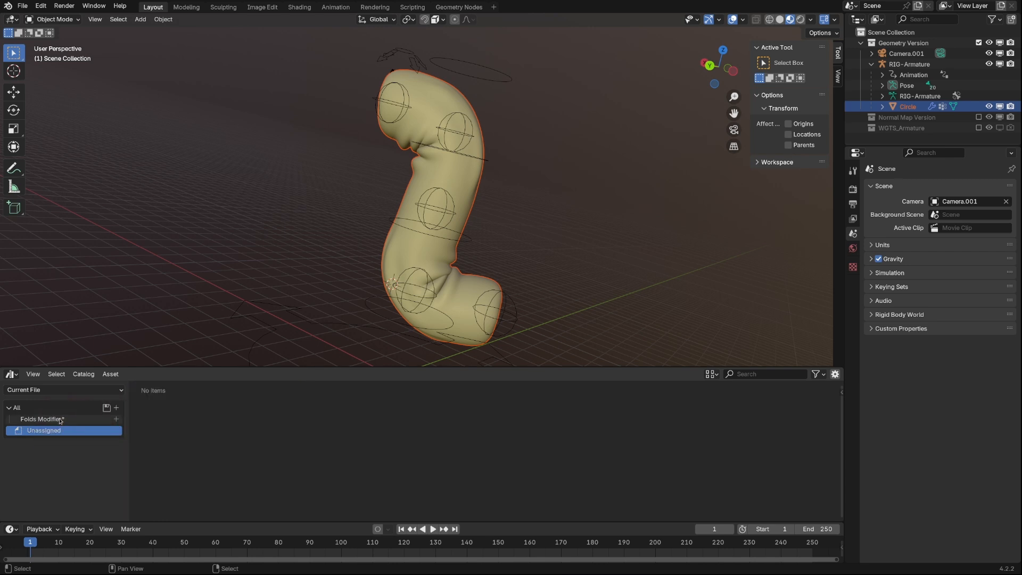
click(22, 6)
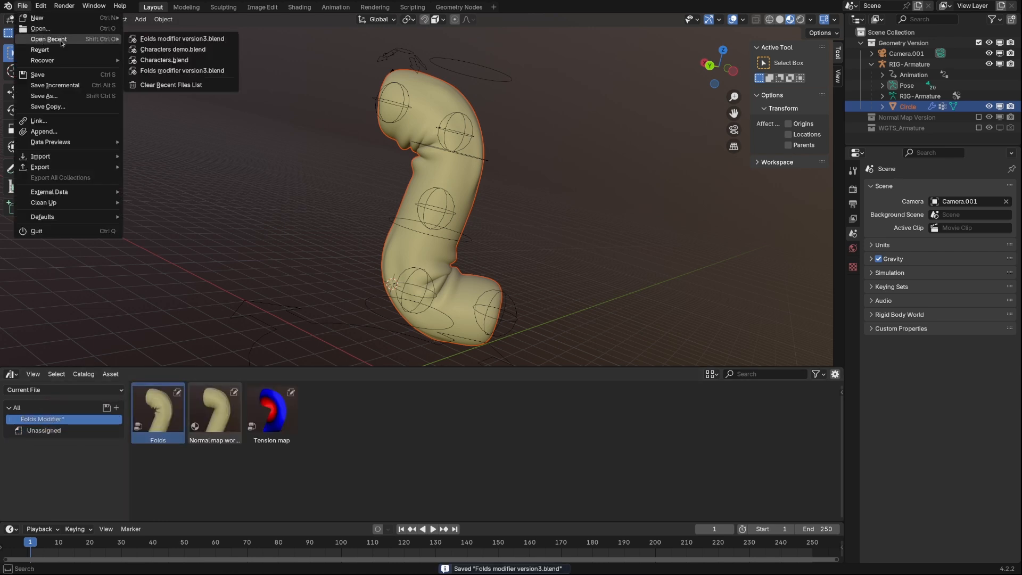
mouse_move(164, 60)
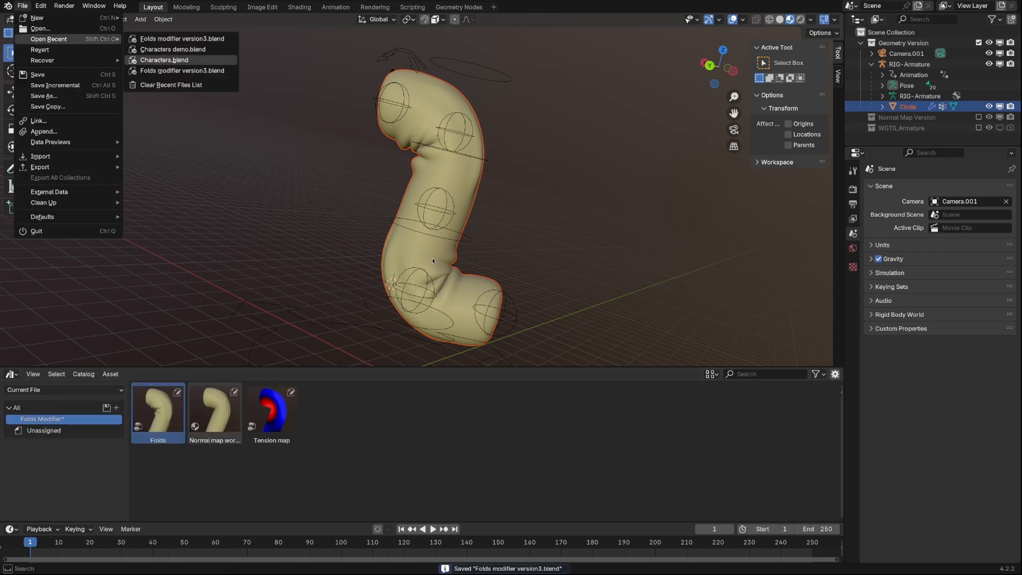
Open Characters.blend from recent files and enable Add Rest Position on the clothes mesh
click(164, 59)
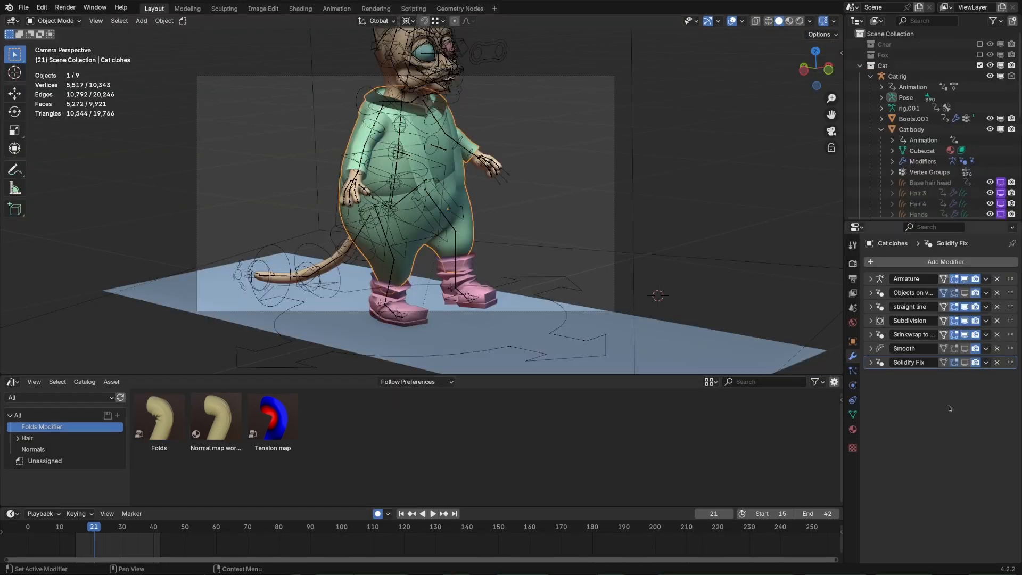
mouse_move(852, 418)
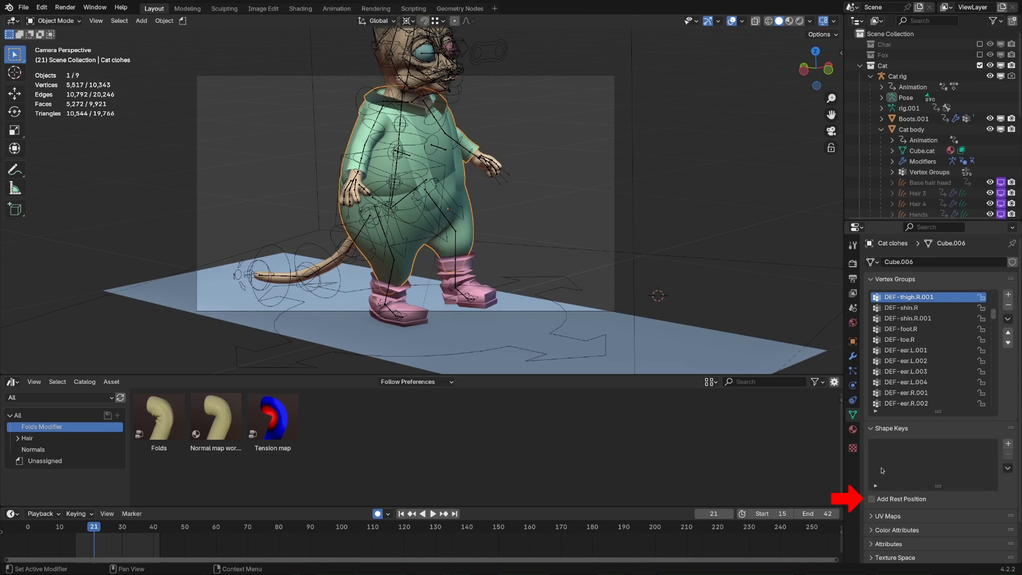
click(871, 499)
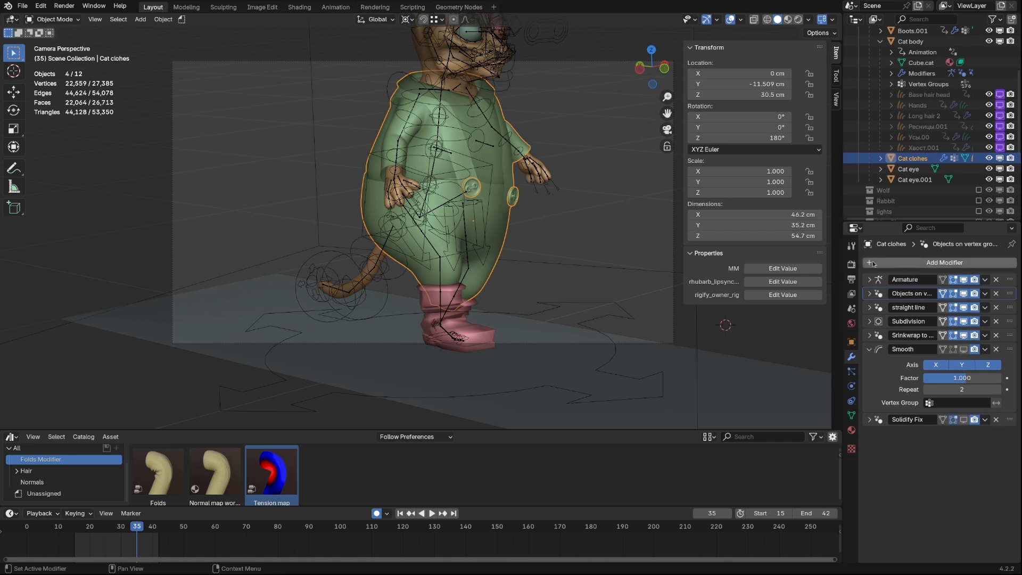
click(945, 262)
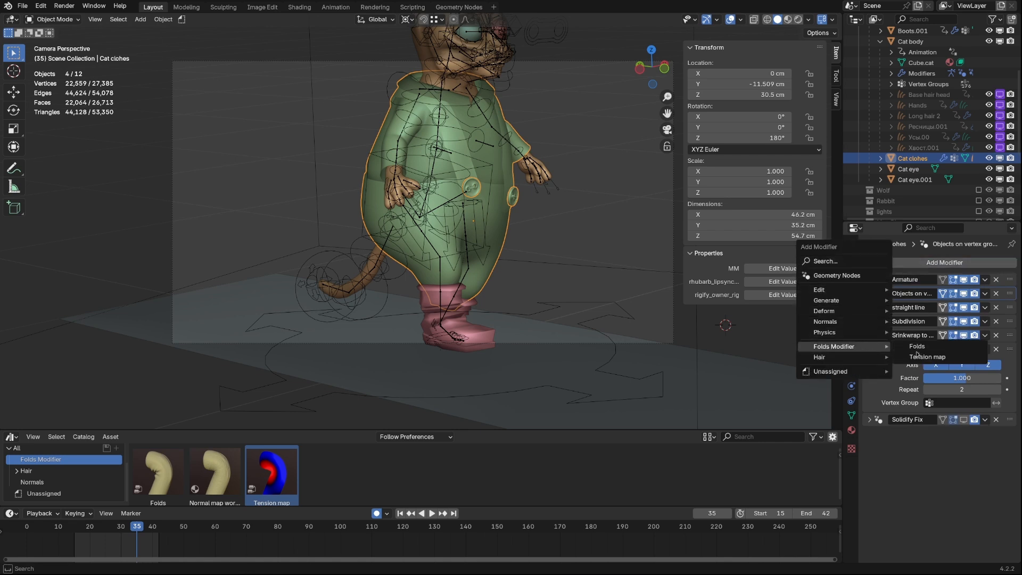
mouse_move(926, 357)
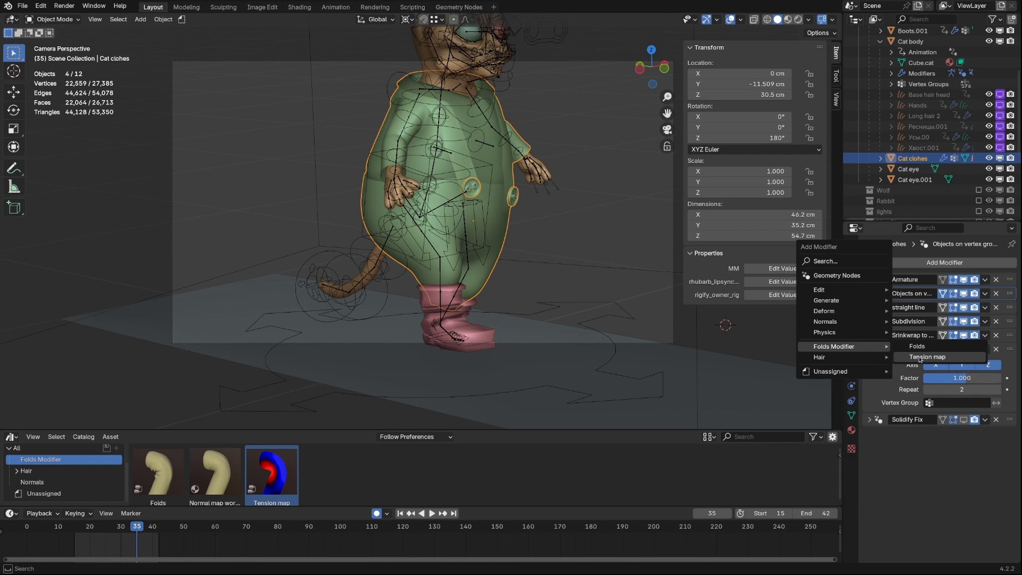
click(926, 357)
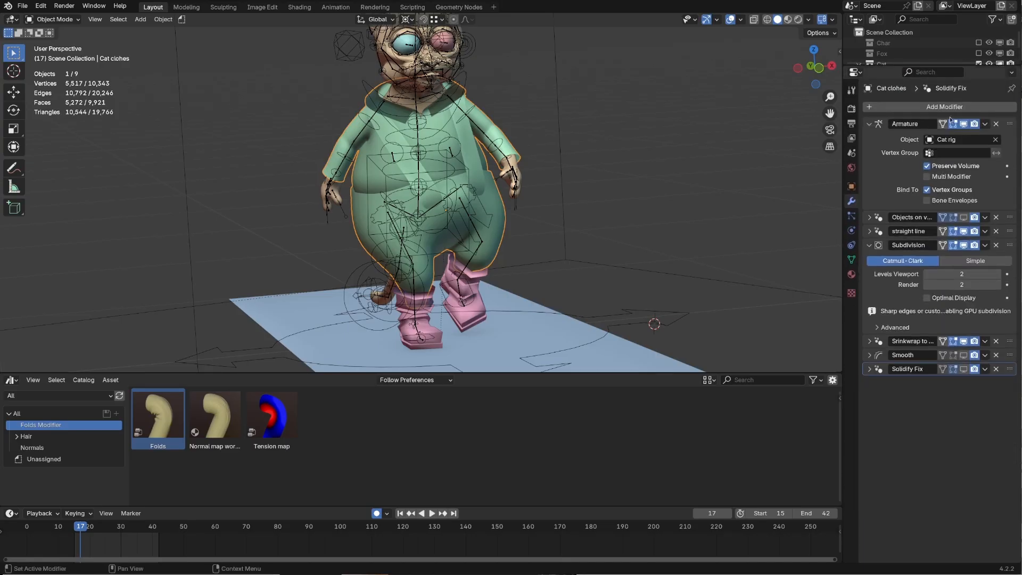
Add a Tension map modifier to the cat's clothes modifier stack
click(945, 106)
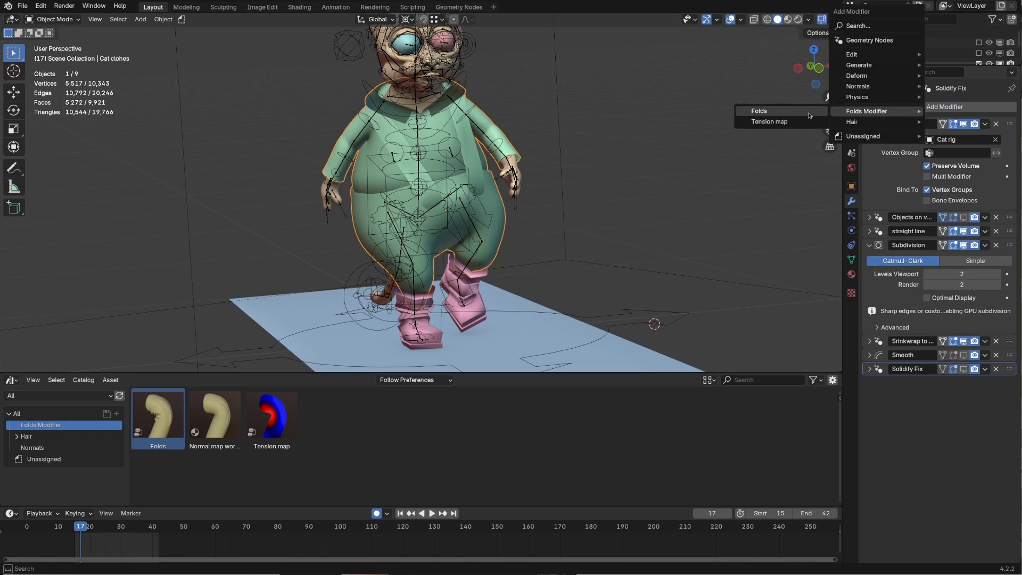
click(770, 122)
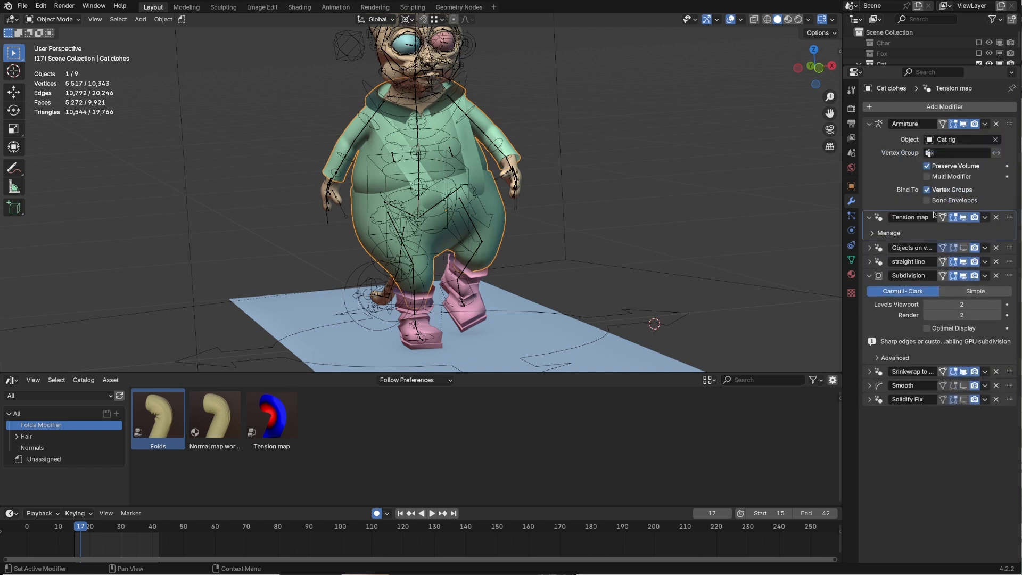
click(937, 107)
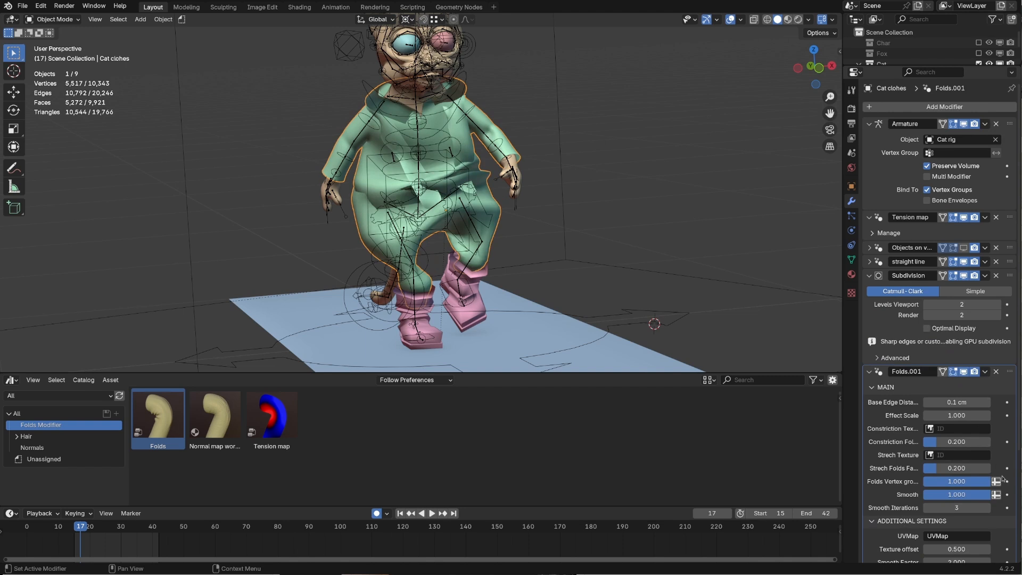
Drag the Folds.001 Constriction and Stretch Folds strengths up to 0.220
scroll(down, 3)
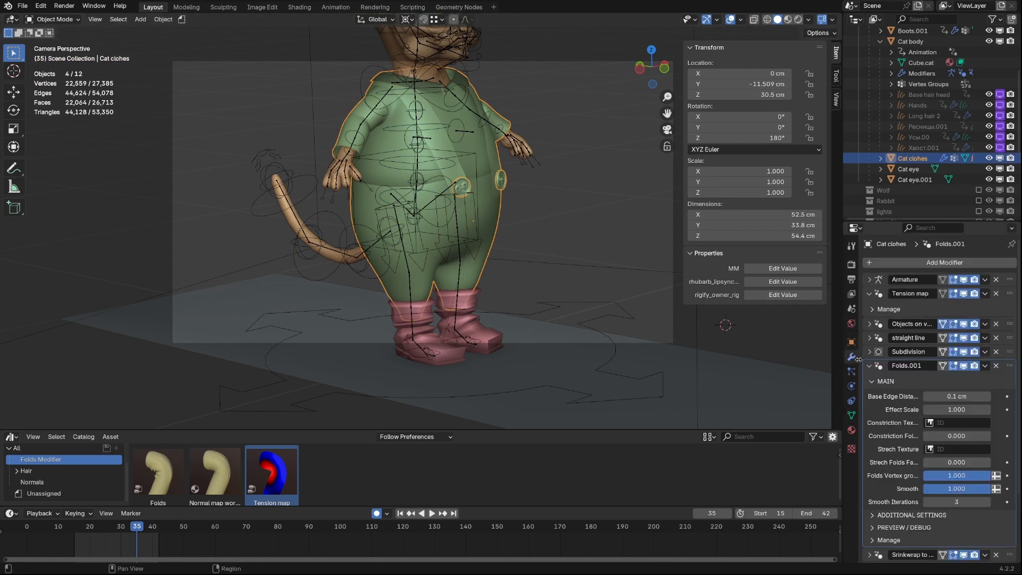
drag(939, 436, 955, 435)
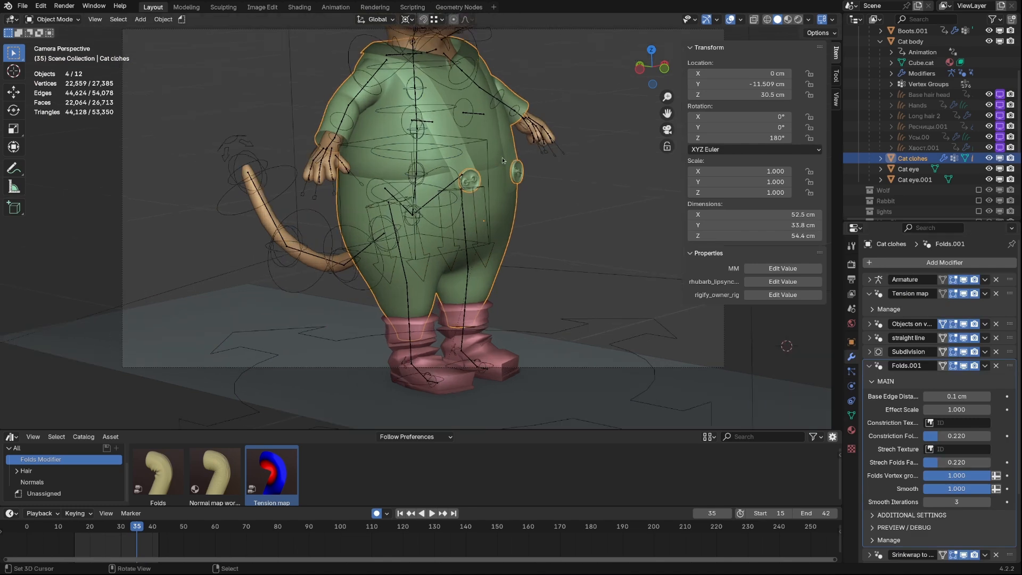
click(53, 19)
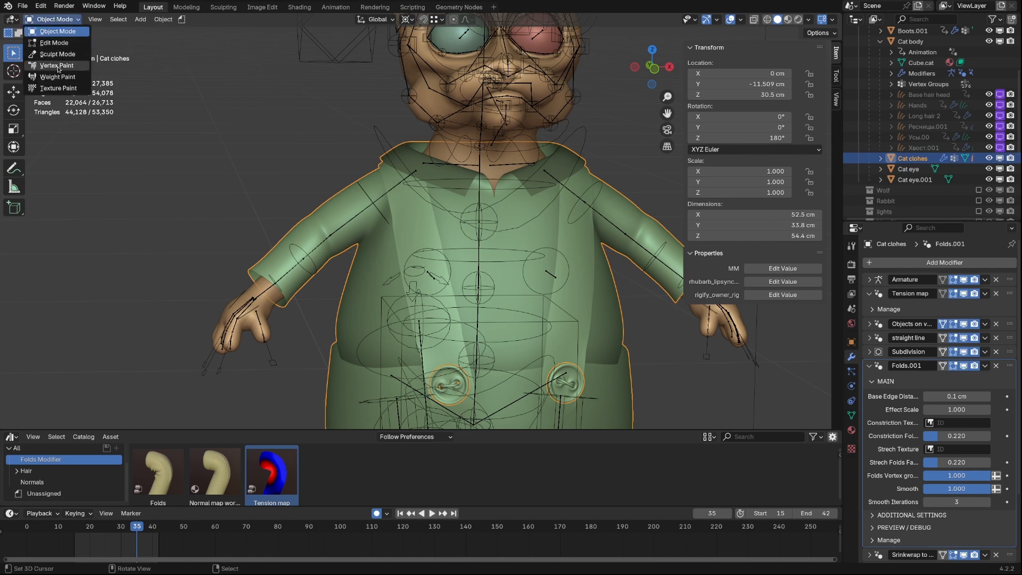
Enter Texture Paint mode and create a new image named Demo texture Constr
click(58, 88)
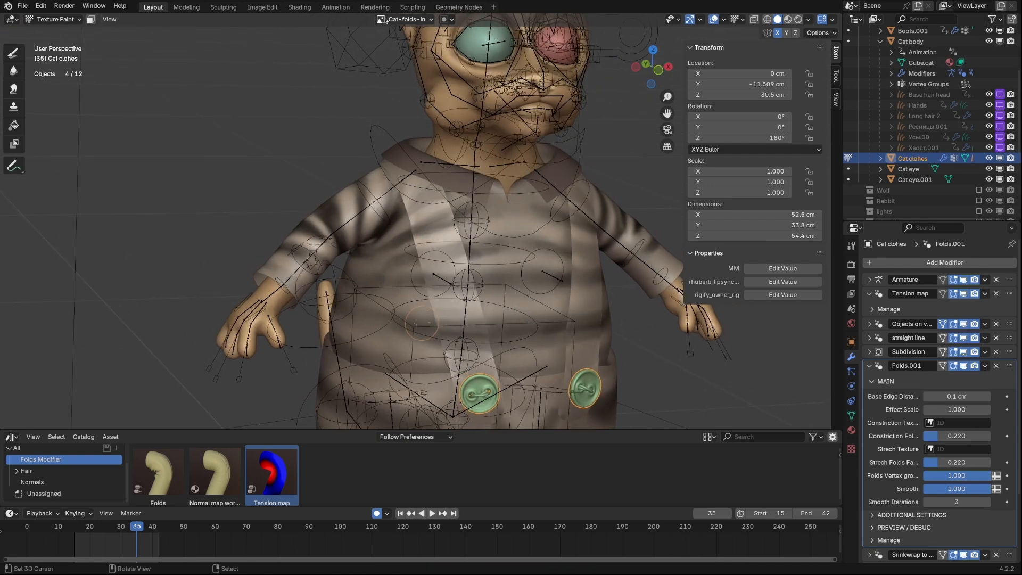
click(404, 20)
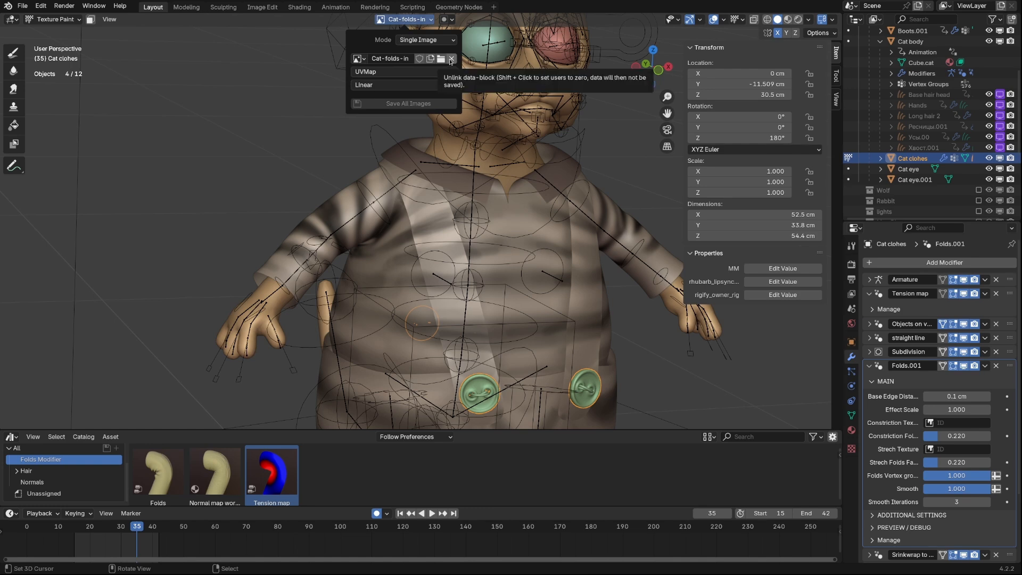
click(357, 58)
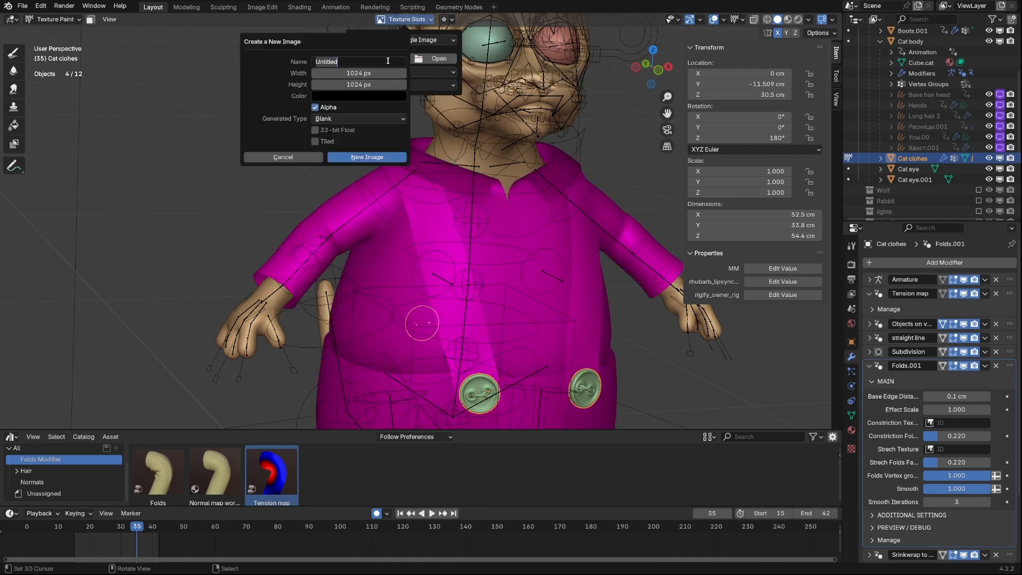
text(Demo texture Constr)
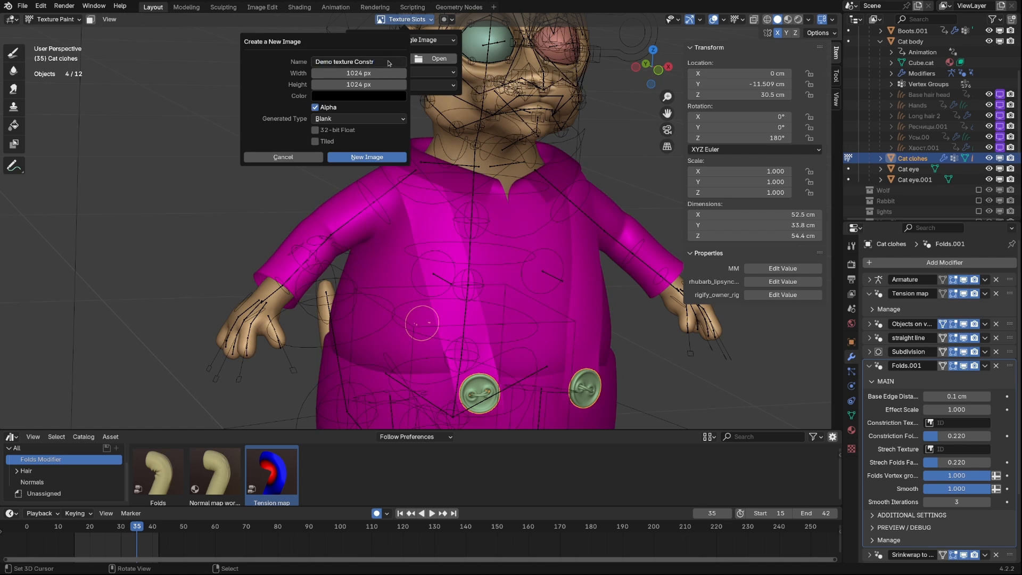
click(366, 157)
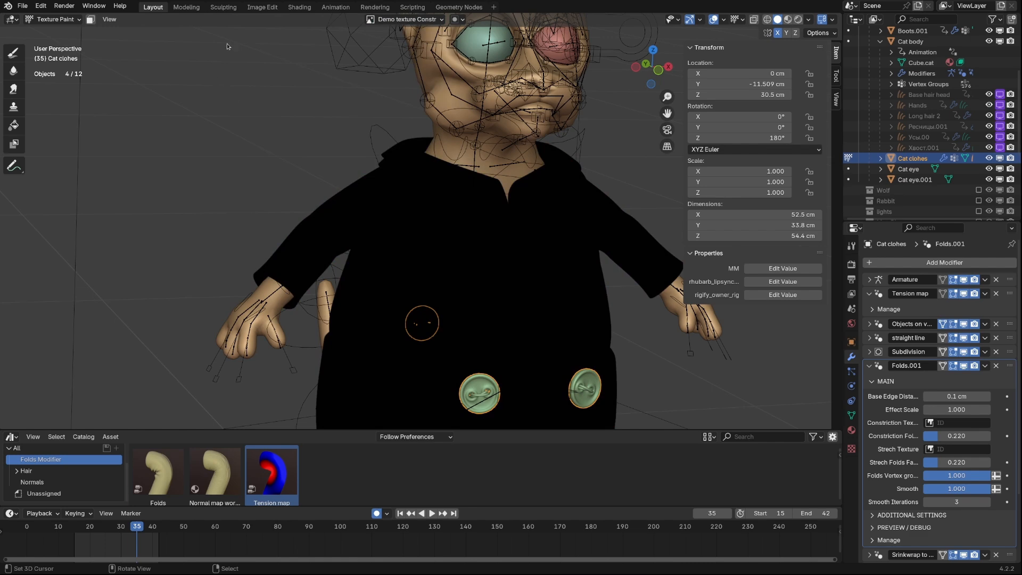
Show Demo texture Constr in Image Edit, switch to Paint, and pick mid-grey
click(262, 7)
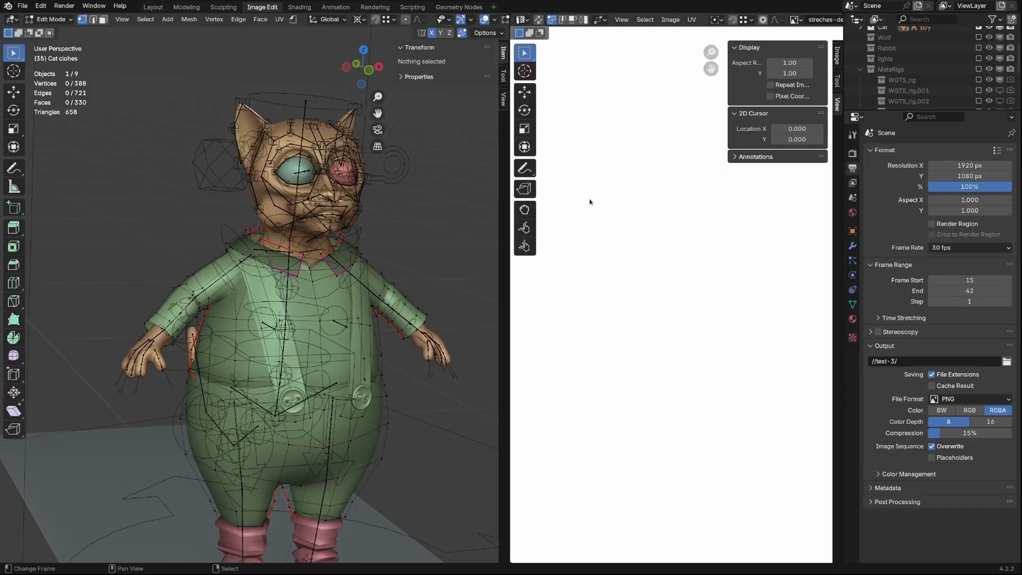
click(797, 19)
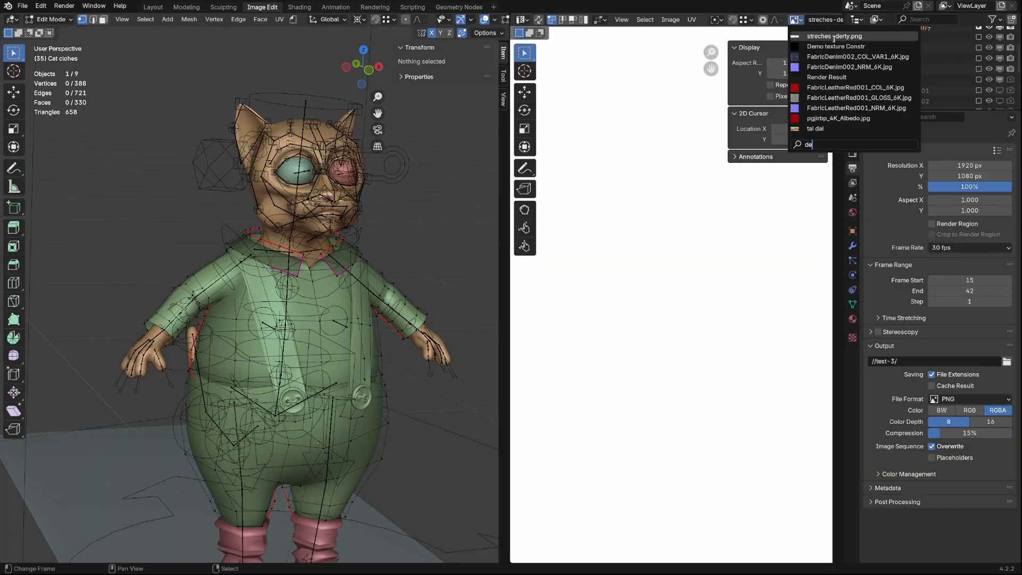
click(836, 46)
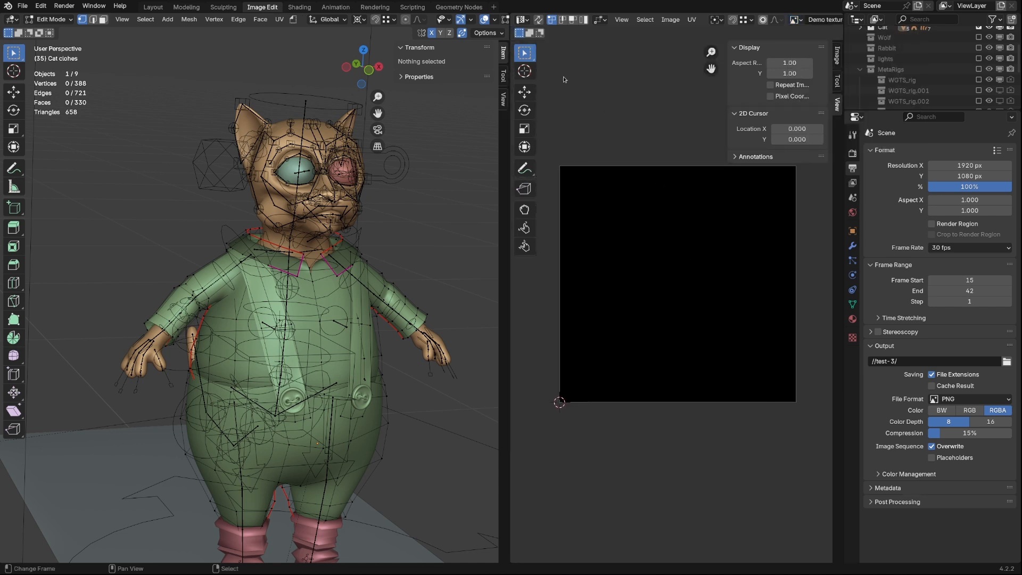
click(529, 32)
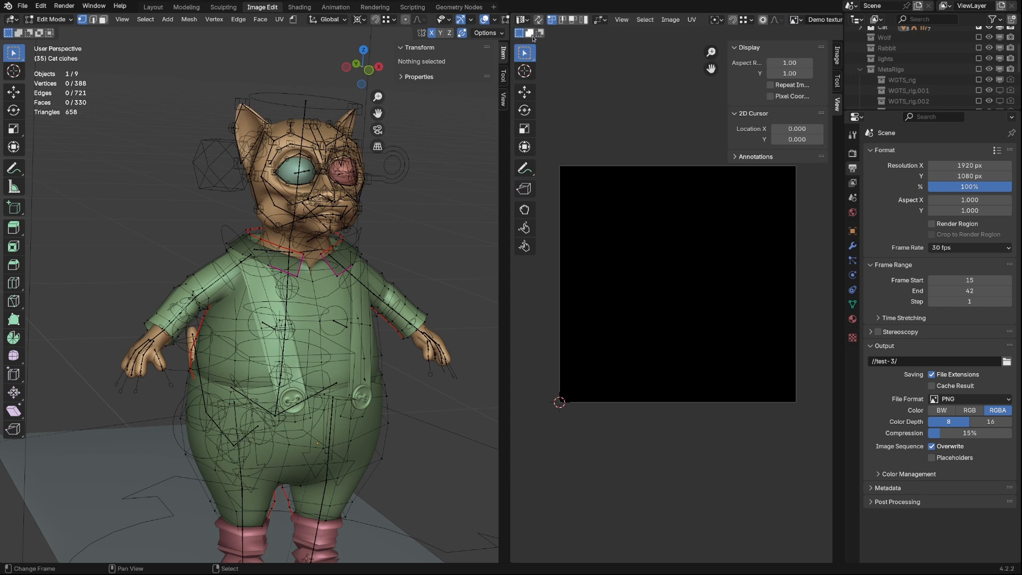
click(529, 32)
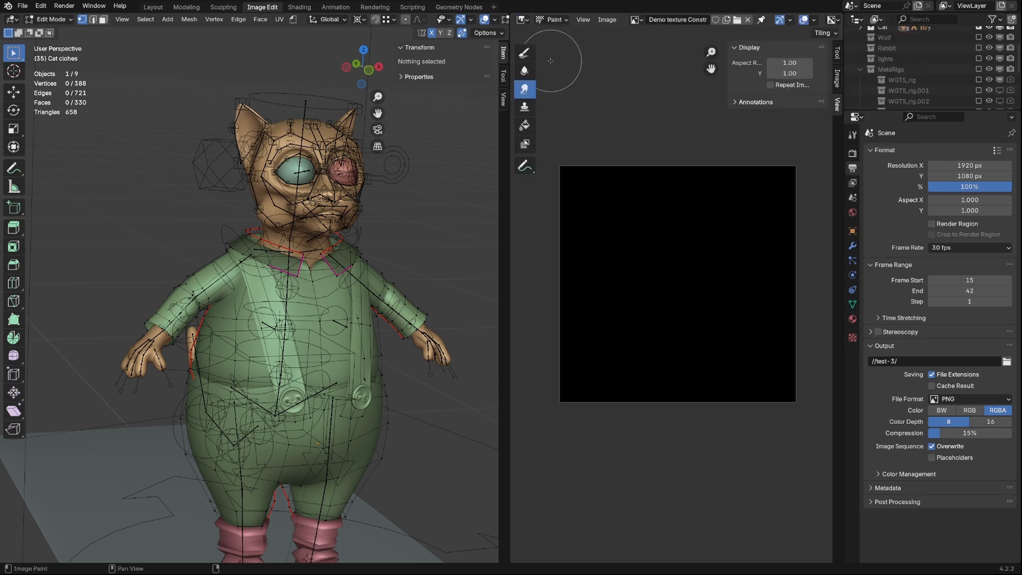
click(524, 127)
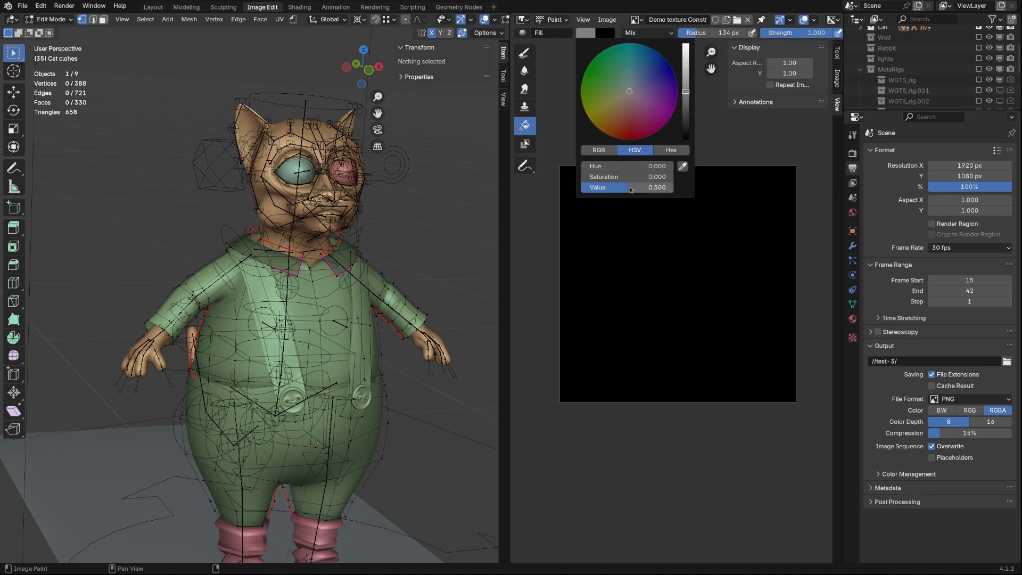
drag(639, 187, 630, 187)
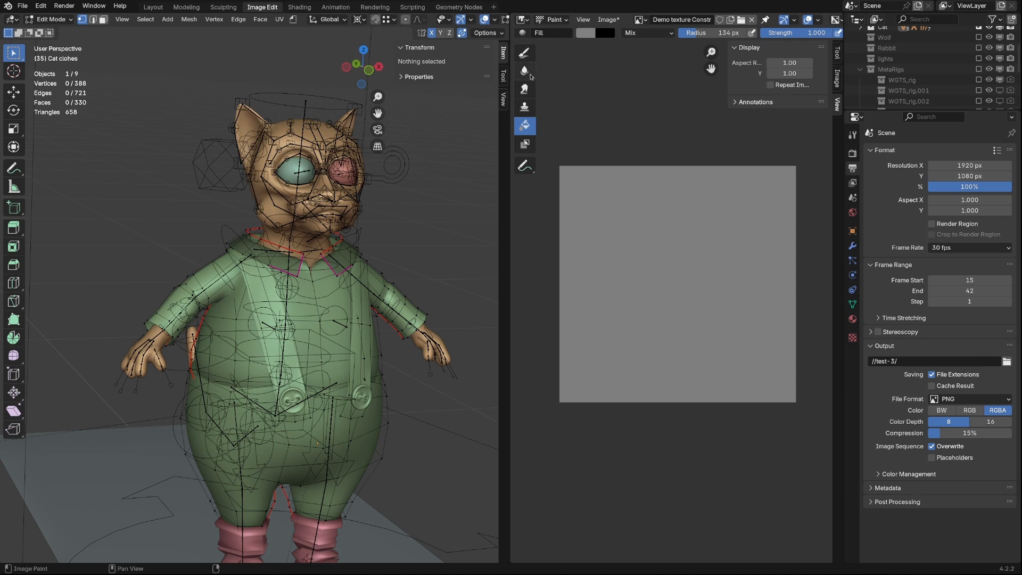
mouse_move(179, 115)
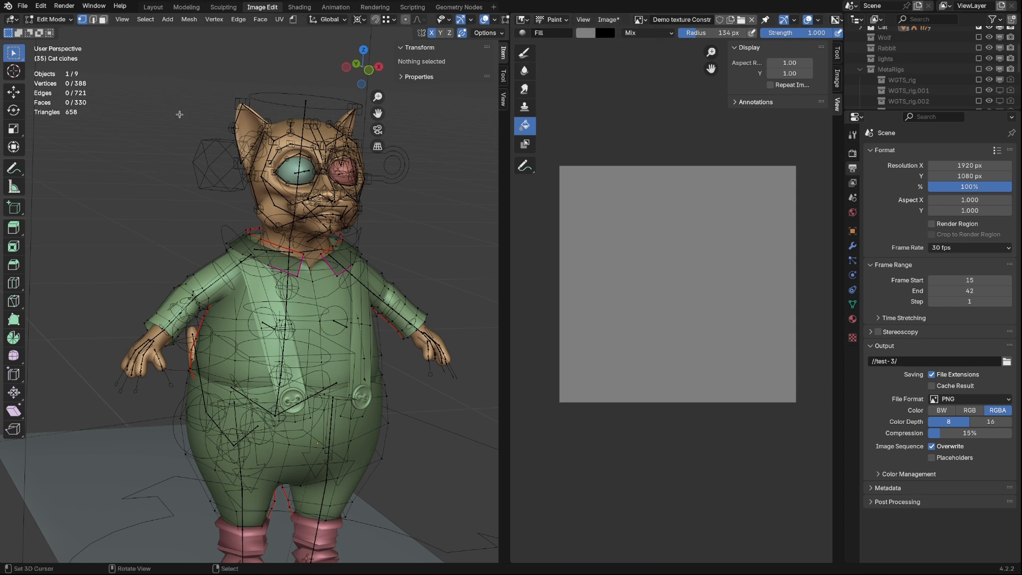
Put the clothes in Texture Paint mode and choose a different viewport MatCap
click(49, 19)
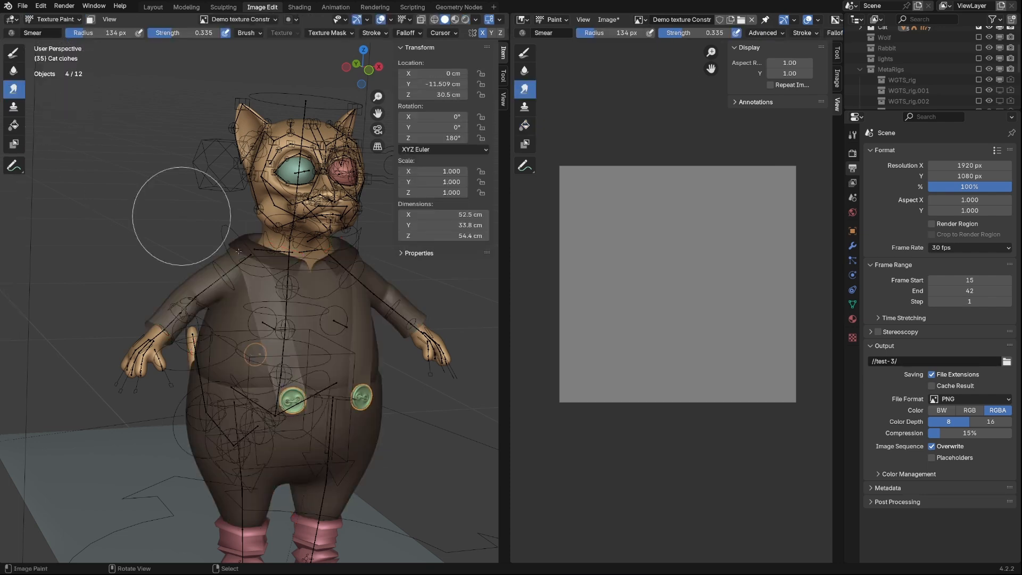
click(474, 19)
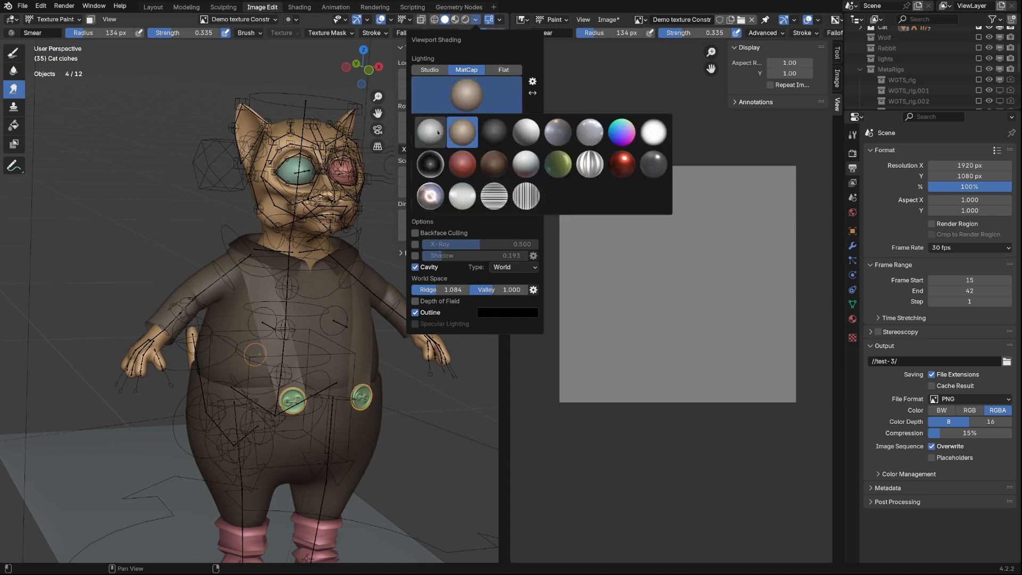
click(429, 132)
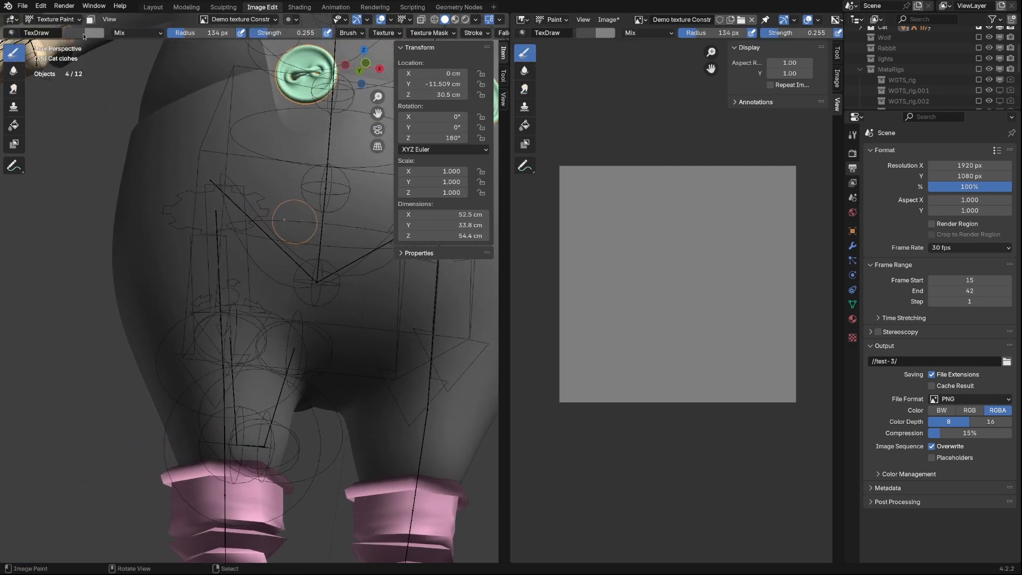
Paint dark crease strokes across the lower trousers on the grey texture
click(83, 33)
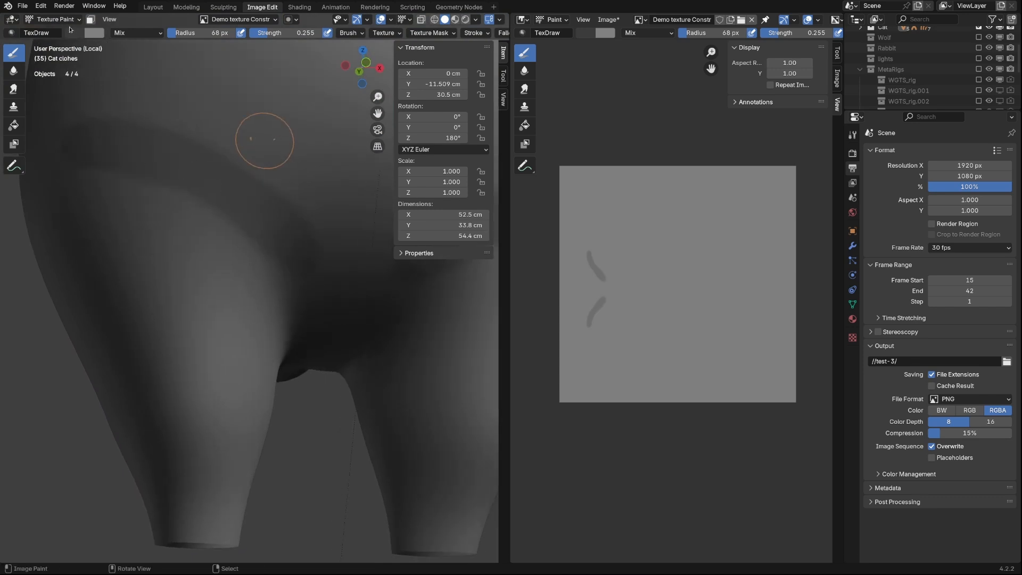
mouse_move(300, 246)
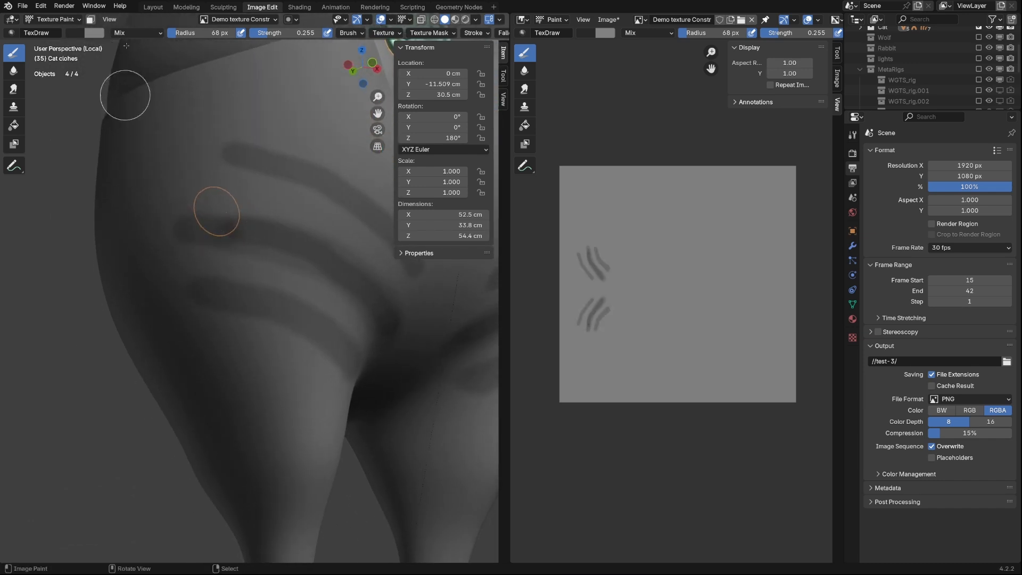
click(93, 33)
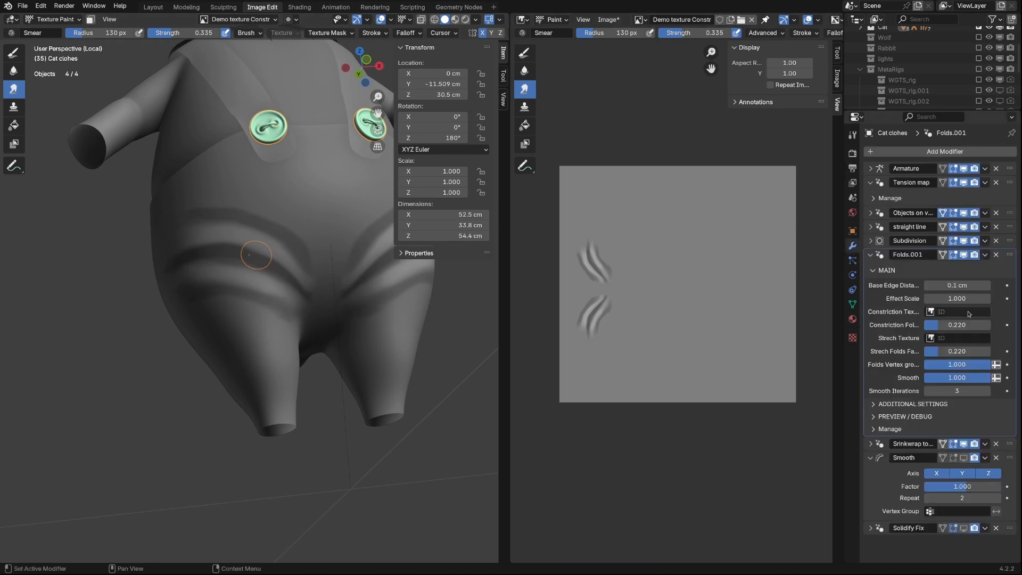
Assign Demo texture Constr as the constriction texture and enable the Constriction Folds preview
click(932, 311)
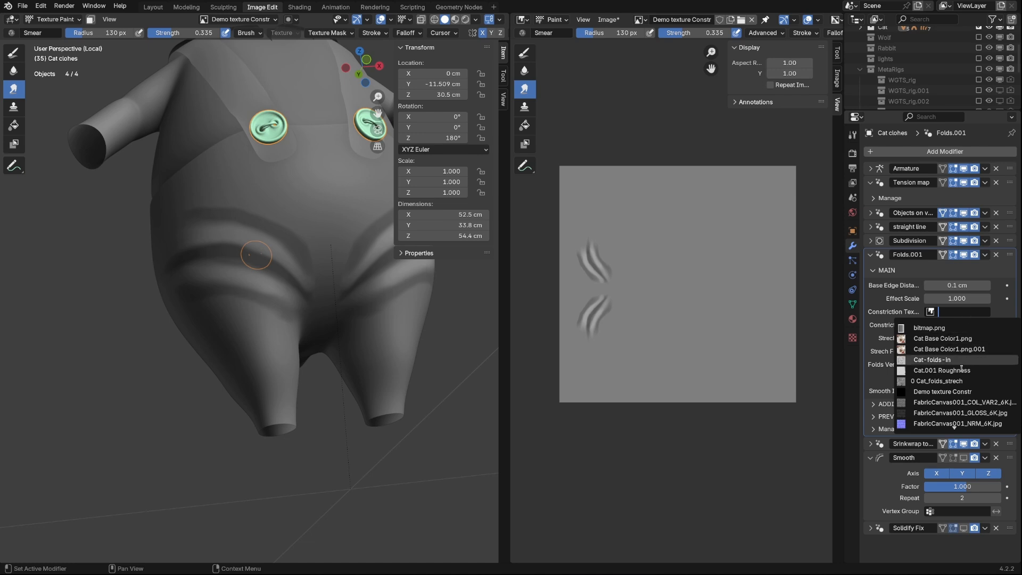
click(950, 391)
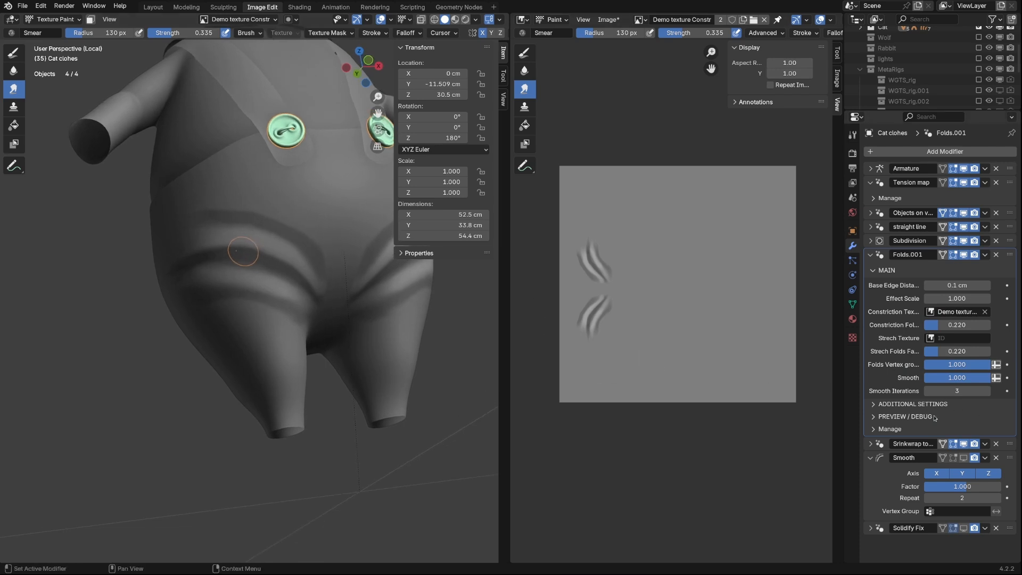
click(905, 416)
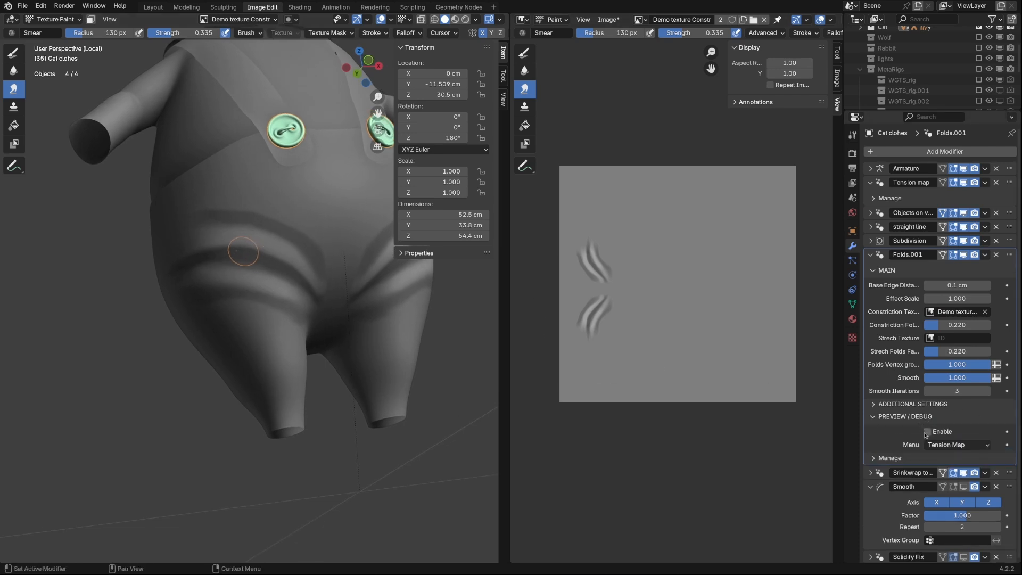
click(958, 444)
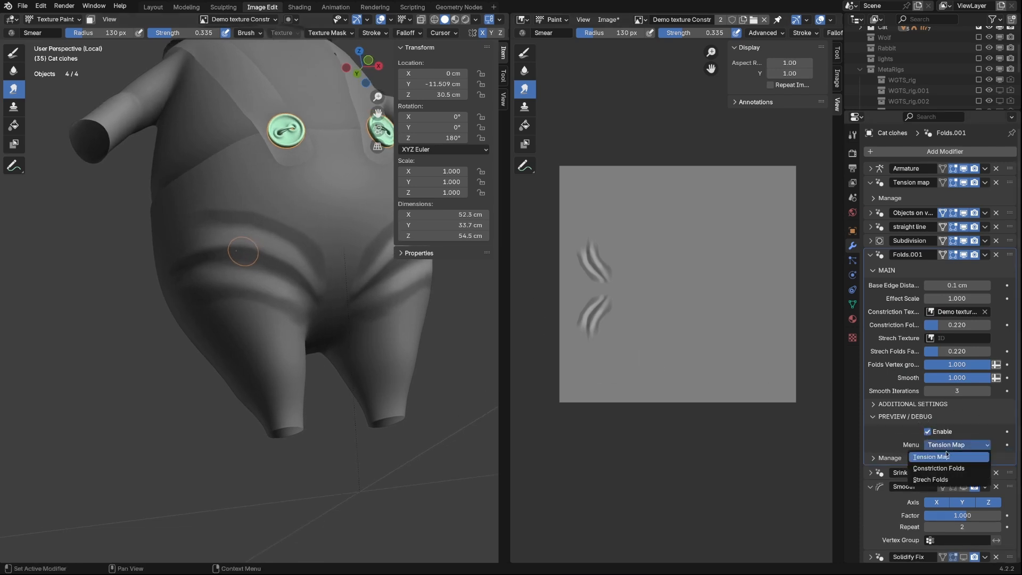
click(938, 468)
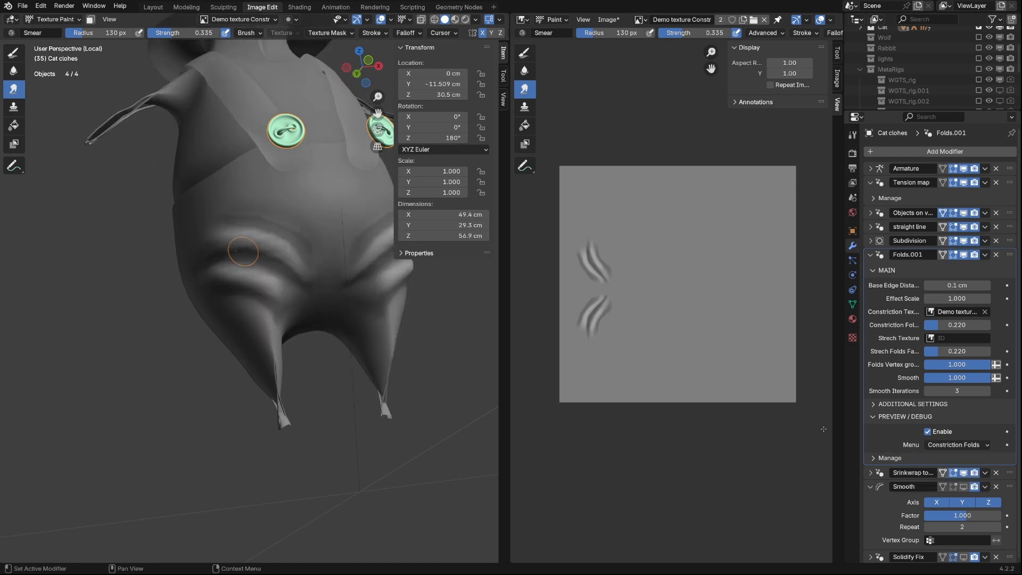
mouse_move(318, 307)
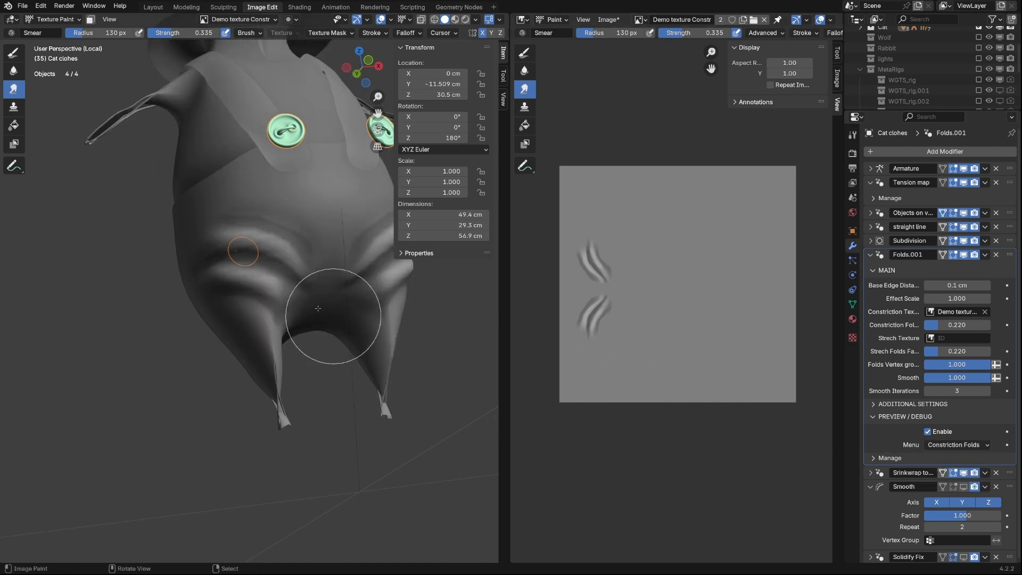
mouse_move(261, 220)
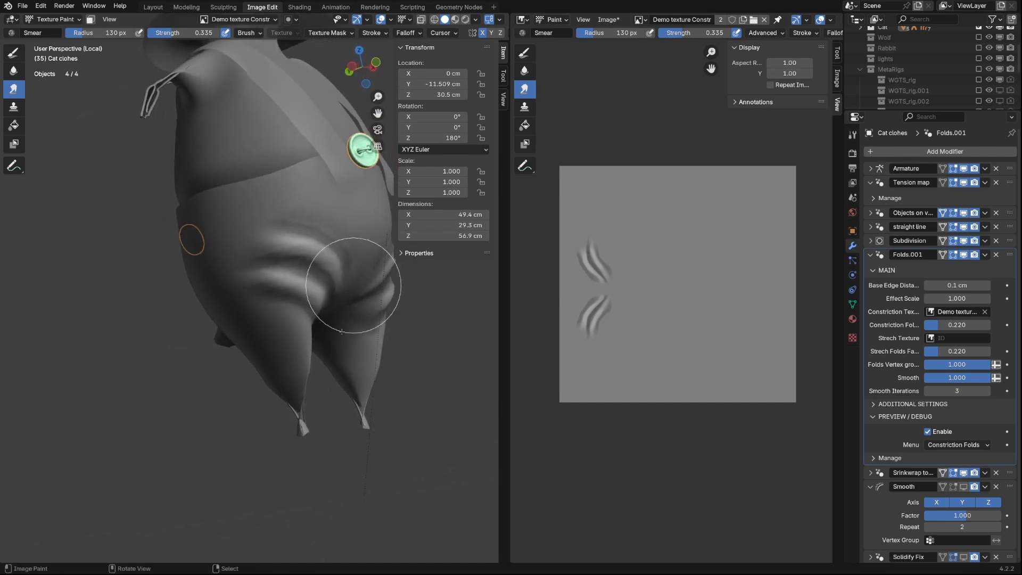
mouse_move(285, 397)
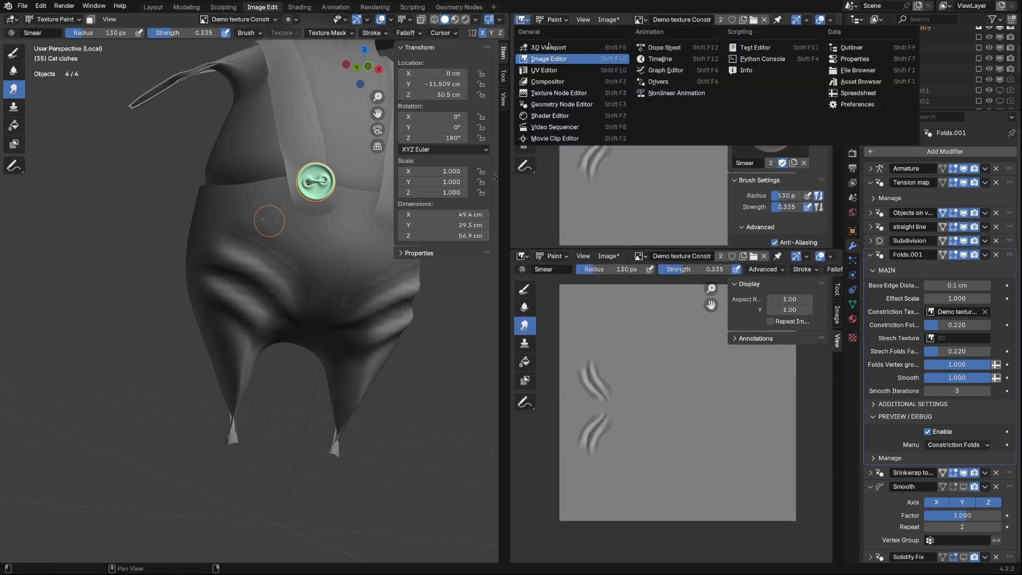
Switch the upper area to the Shader Editor, load Demo texture Constr, and set it Non-Color
click(612, 249)
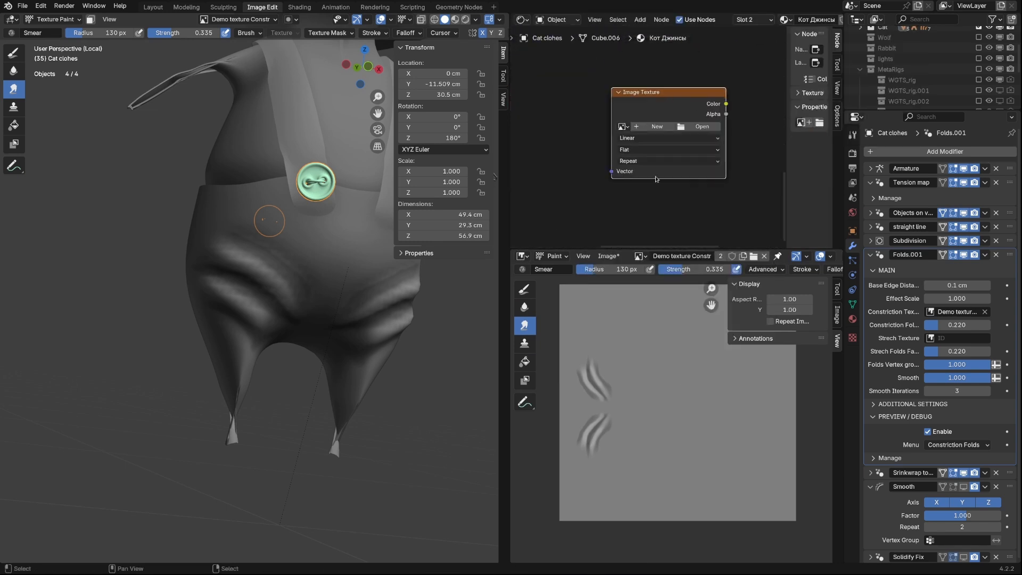
click(622, 126)
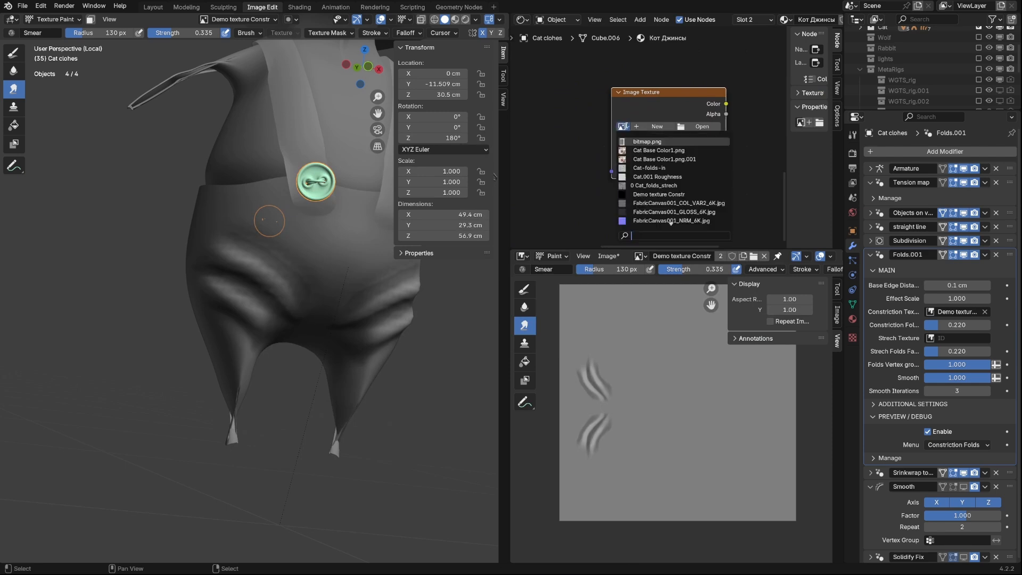
text(de)
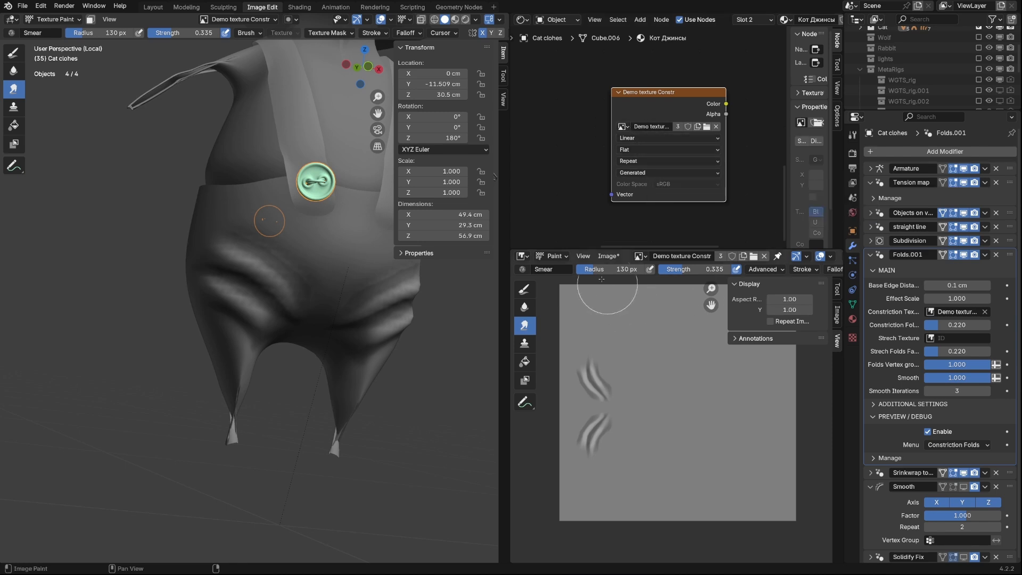
click(609, 256)
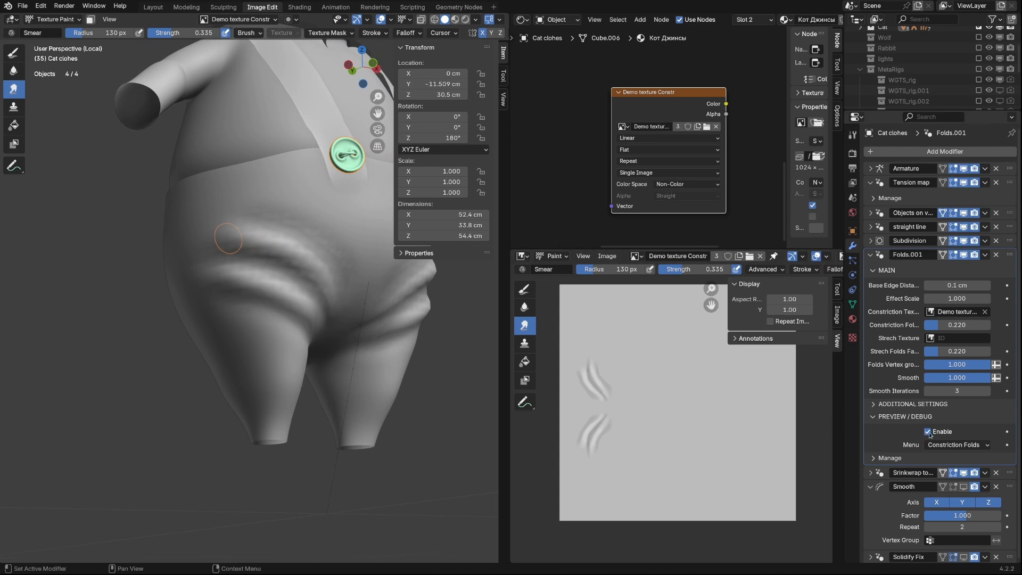
Turn off the Folds preview and return to the clothes' modifier settings
click(927, 431)
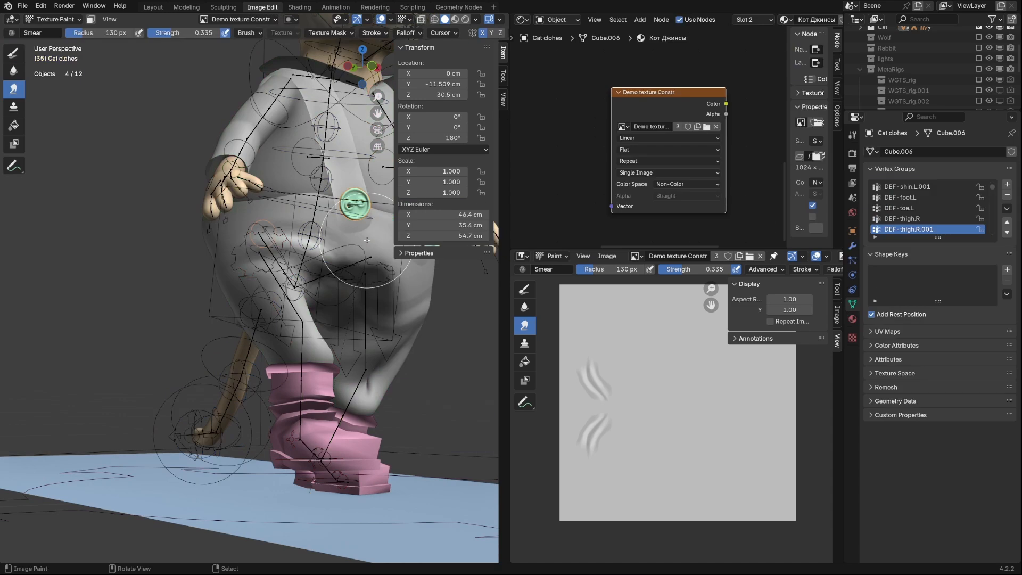
click(852, 230)
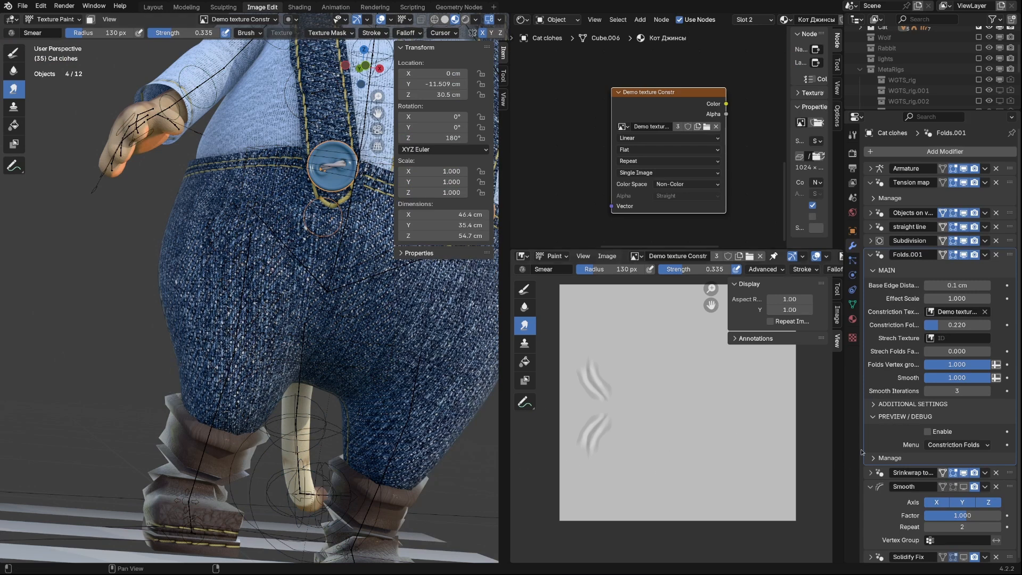
Open Preferences > System and scroll down to the disabled online access setting
click(956, 444)
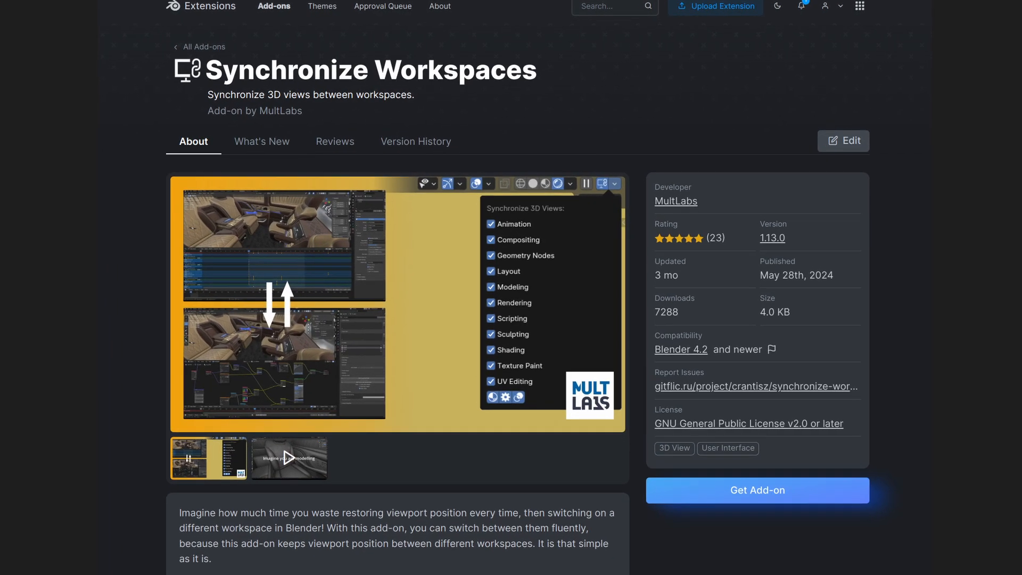
scroll(down, 3)
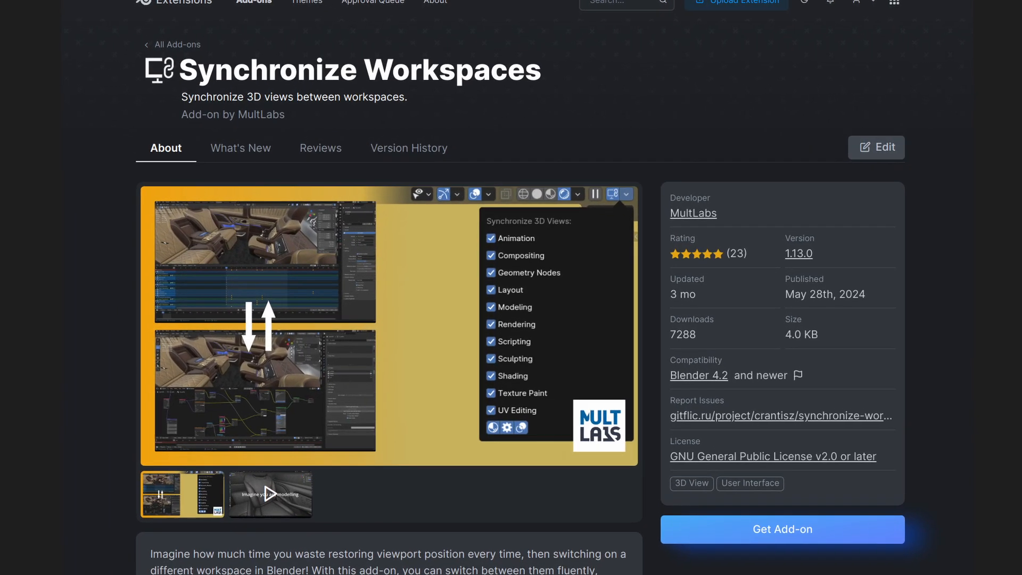
scroll(down, 3)
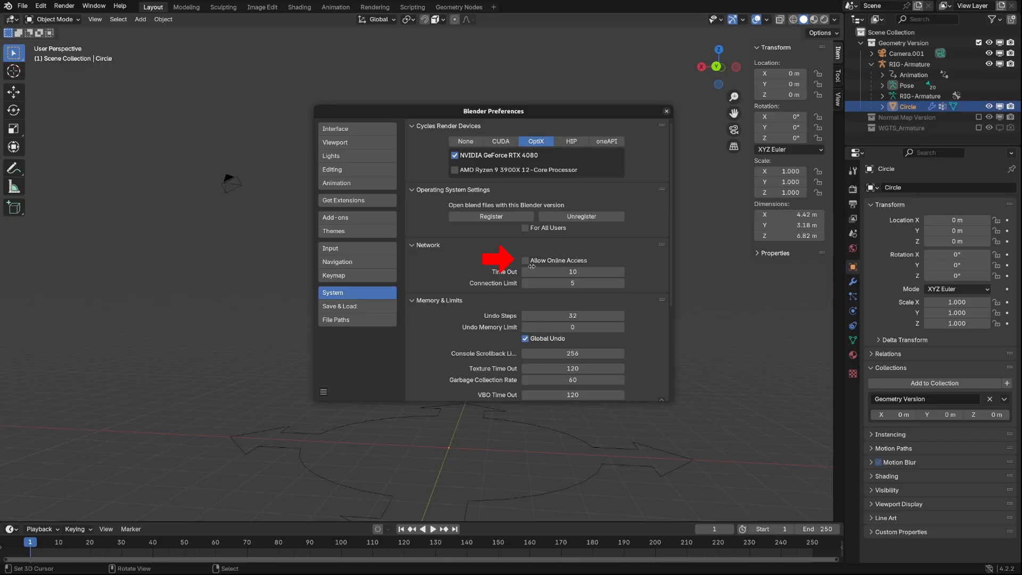
Allow online access, search extensions for 'wo', and install Synchronize Workspaces
click(525, 260)
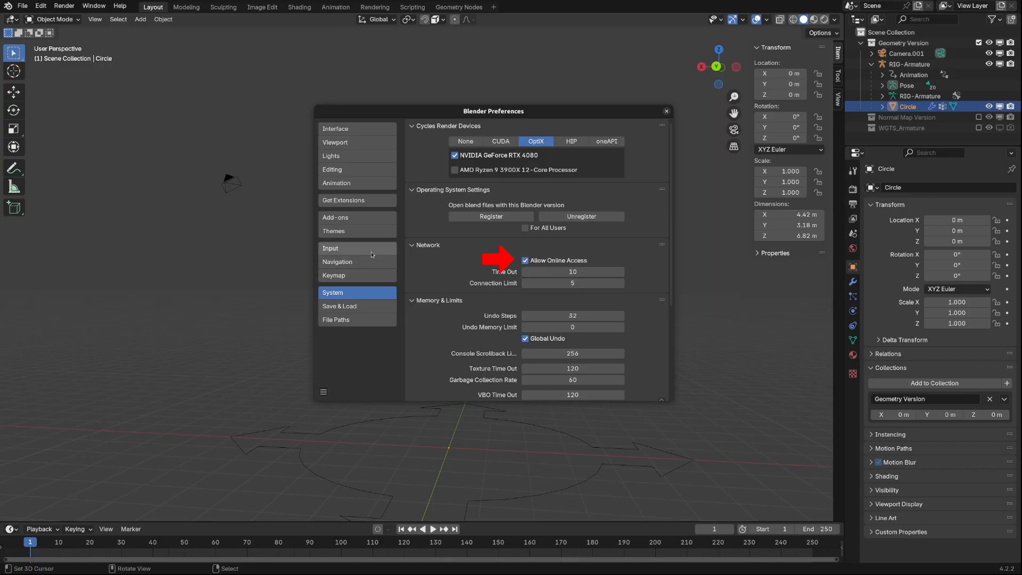
click(343, 200)
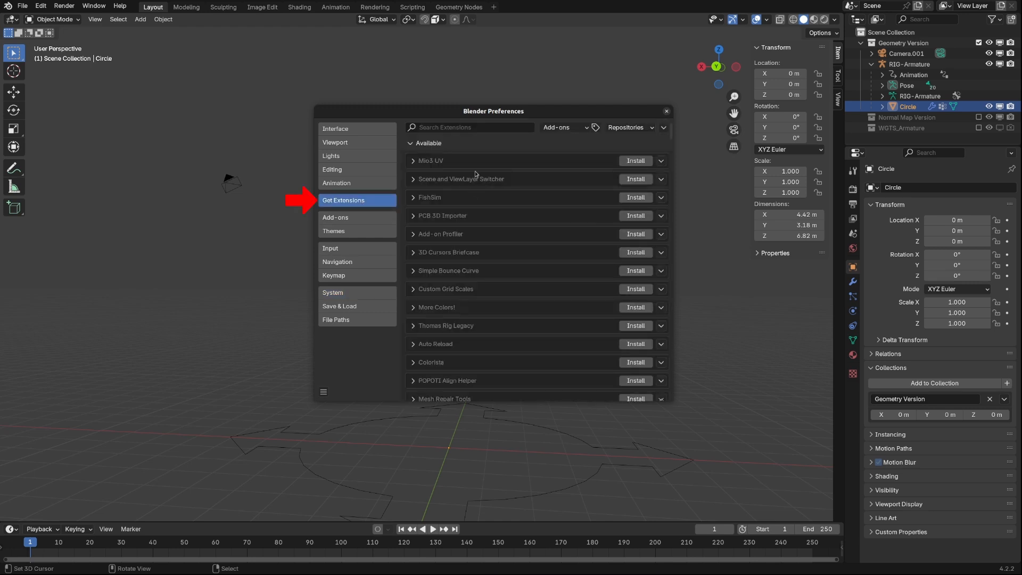
text(work)
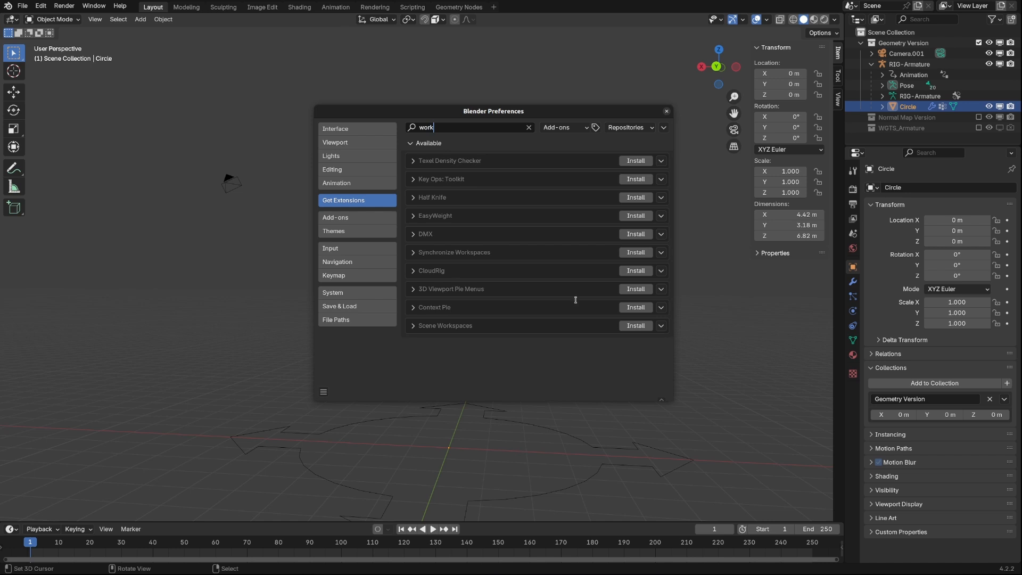
click(634, 252)
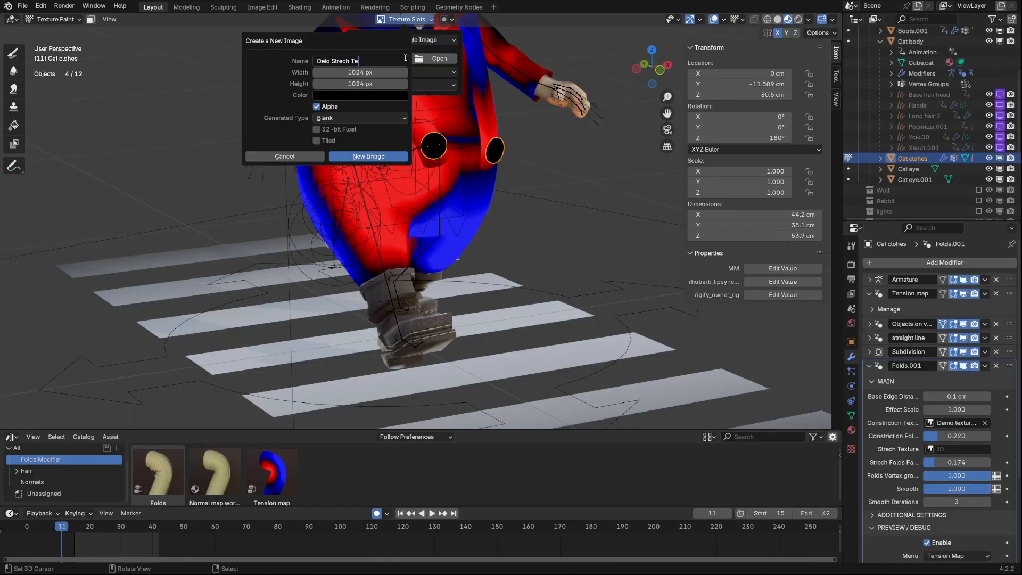
Name the new 1024x1024 blank image 'Demo Strech'
text(Demo Strech)
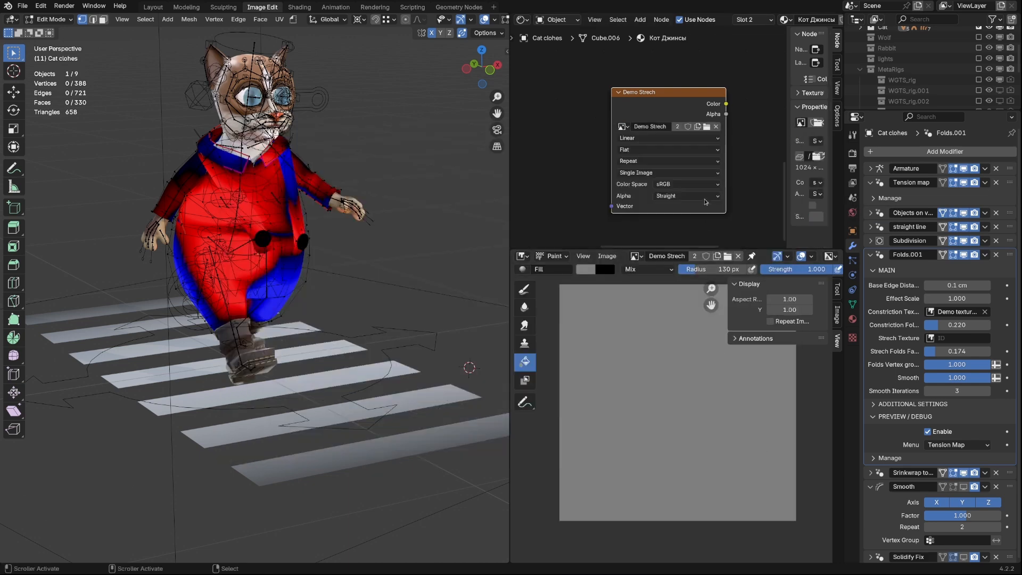
Paint stretch streaks on Demo Strech with TexDraw, then smear them around the crotch
click(52, 19)
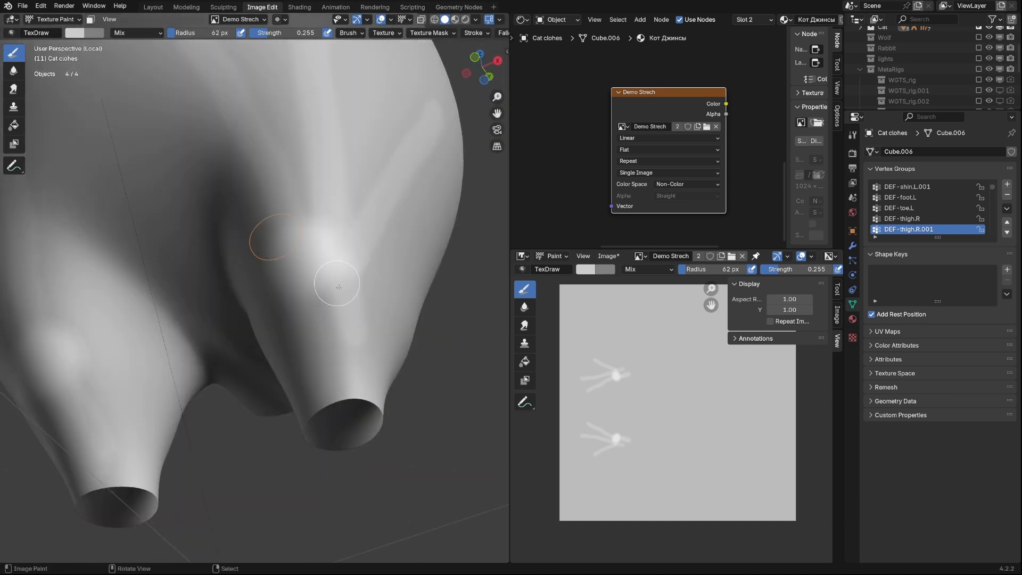
click(81, 33)
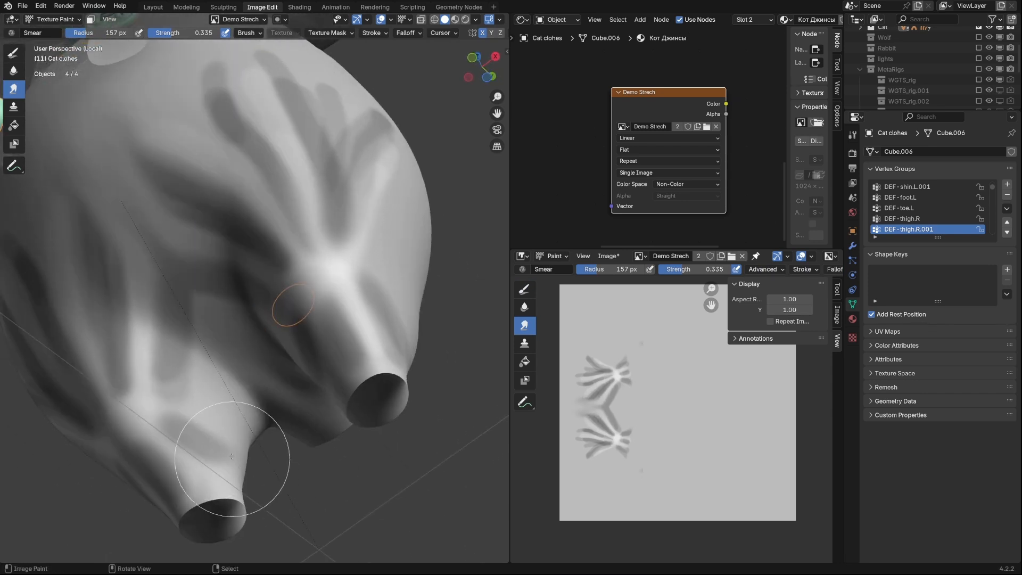
click(13, 53)
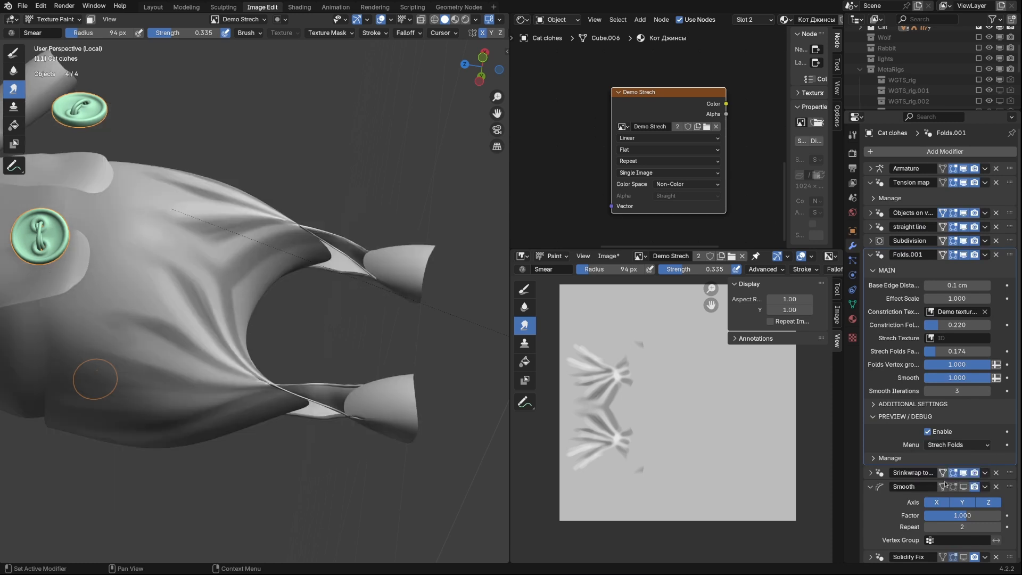
Set Demo Strech as the stretch texture and lower Strech Folds Factor to 0.114
click(933, 337)
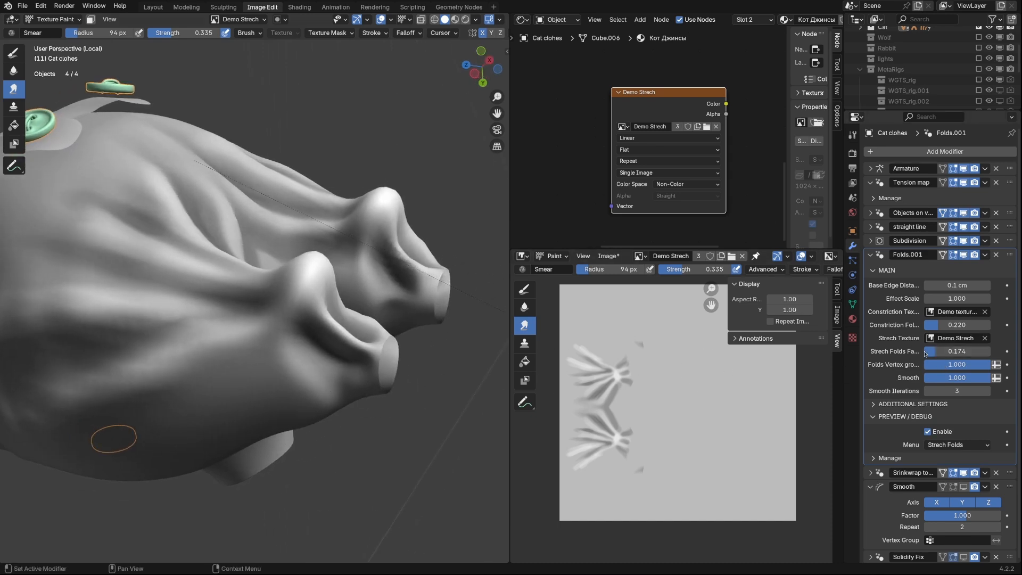
drag(958, 352, 930, 351)
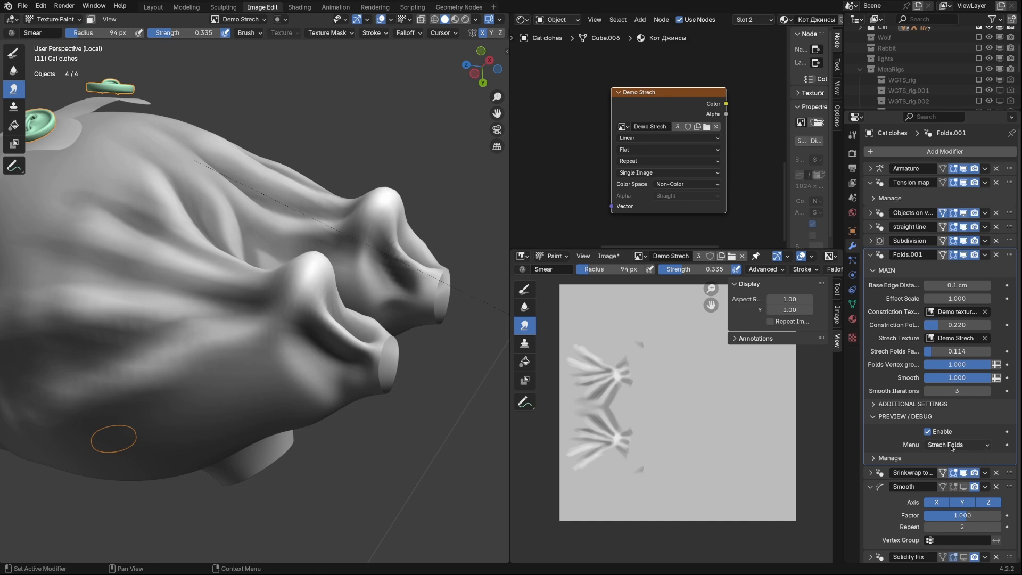
click(928, 430)
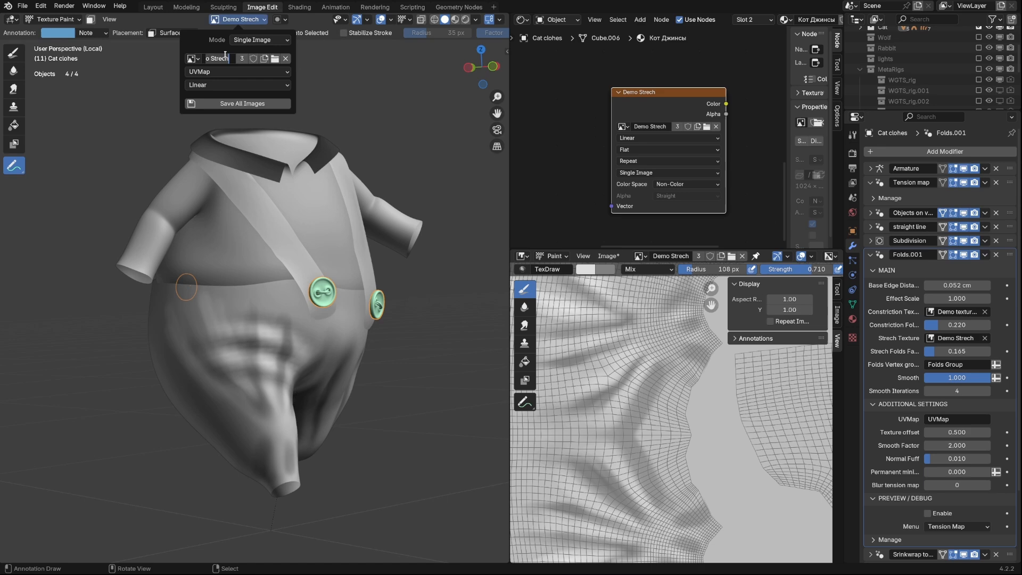
Show Cat-folds-In and Cat_folds_strech in Texture Paint, and make Cat_folds_strech the stretch texture
click(190, 59)
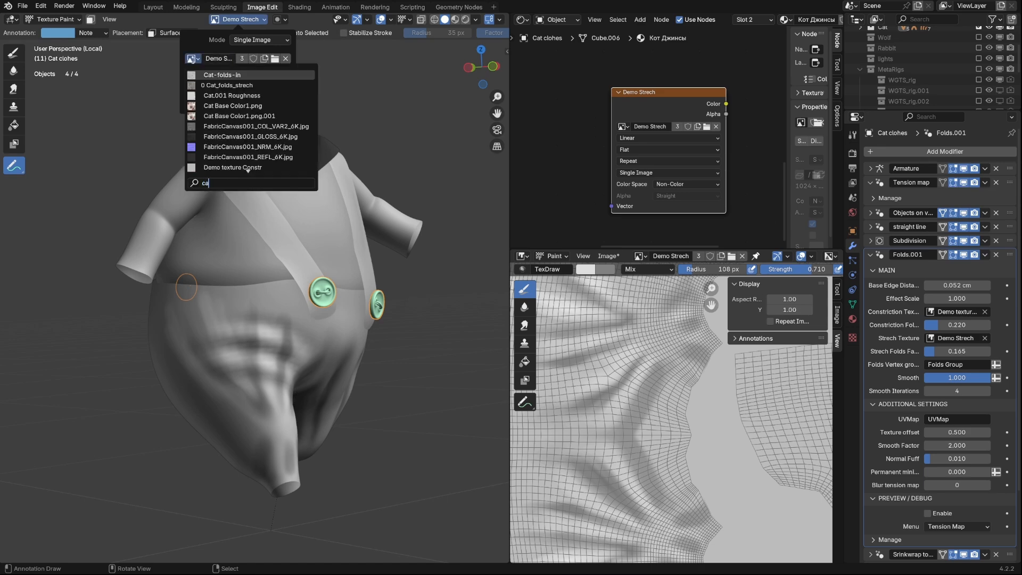
click(222, 74)
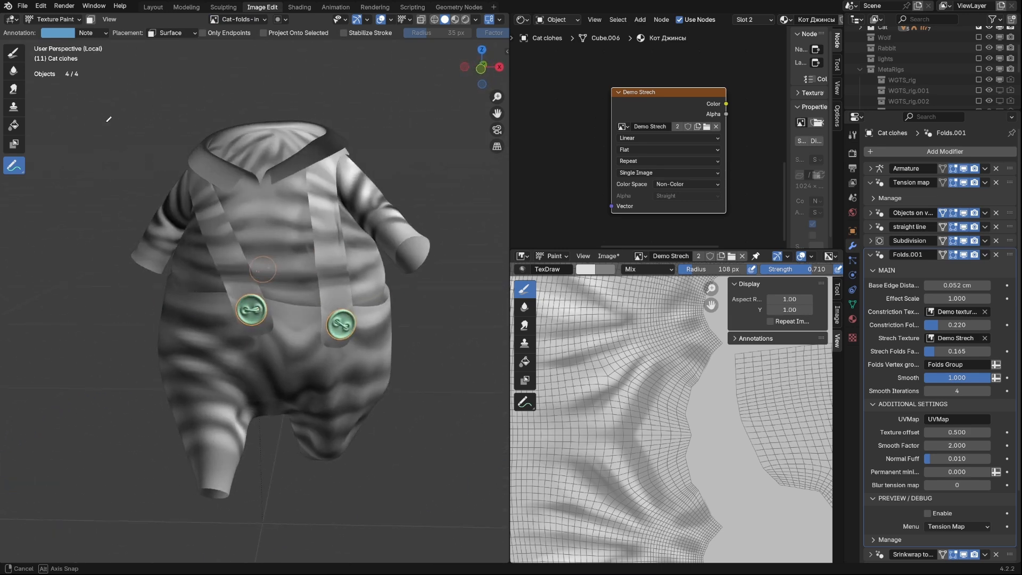
click(236, 19)
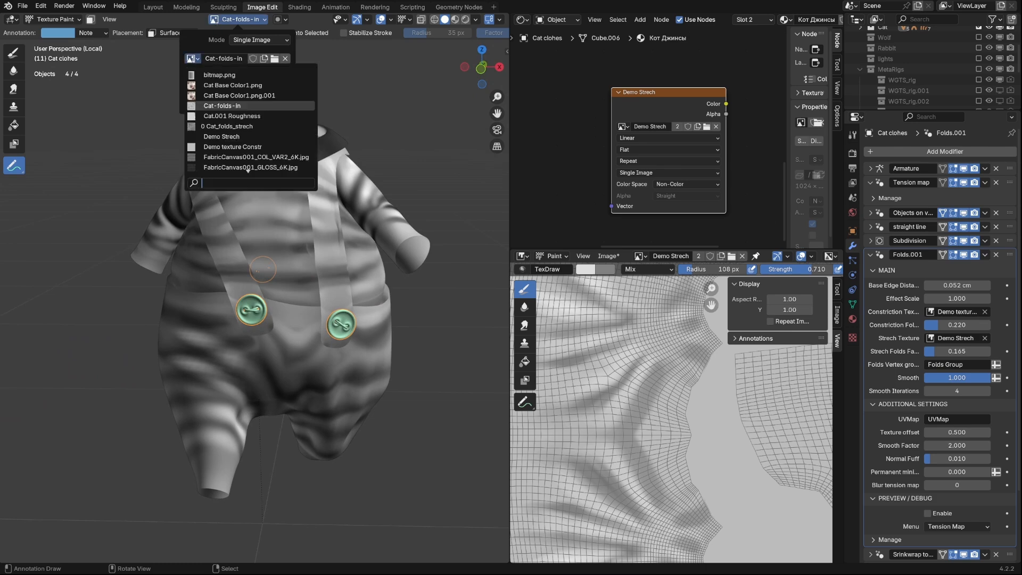
click(227, 125)
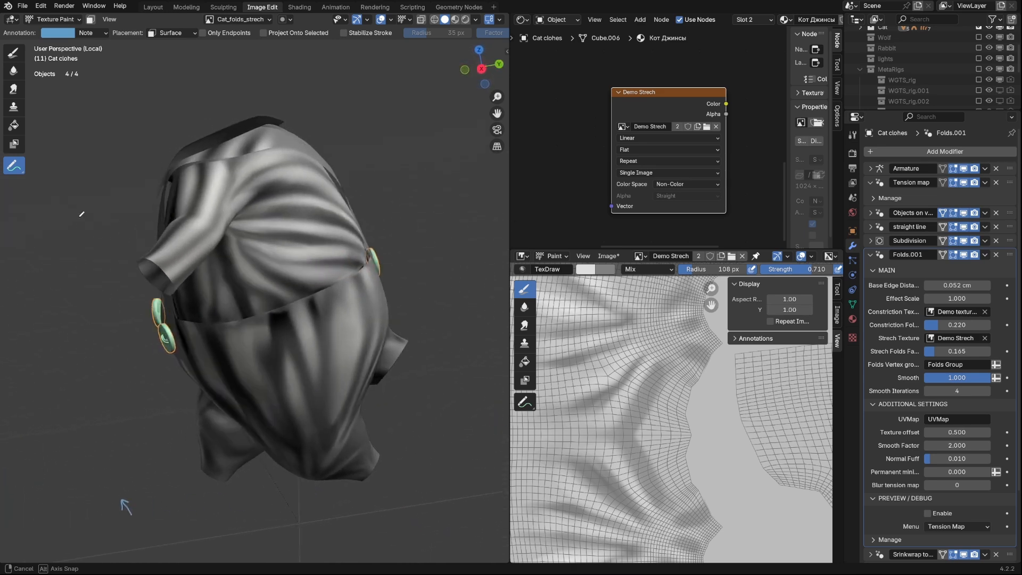
click(954, 338)
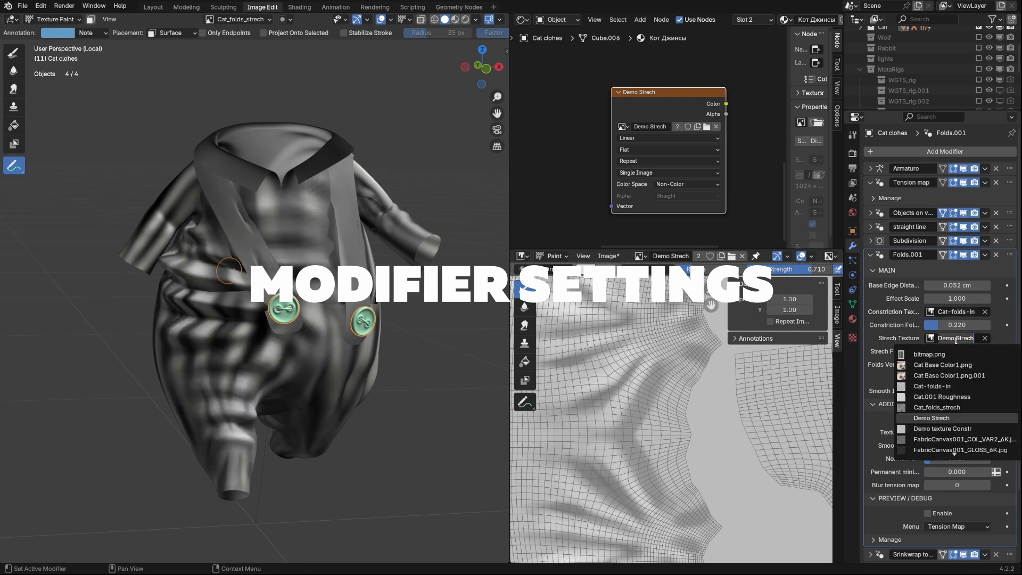
click(941, 407)
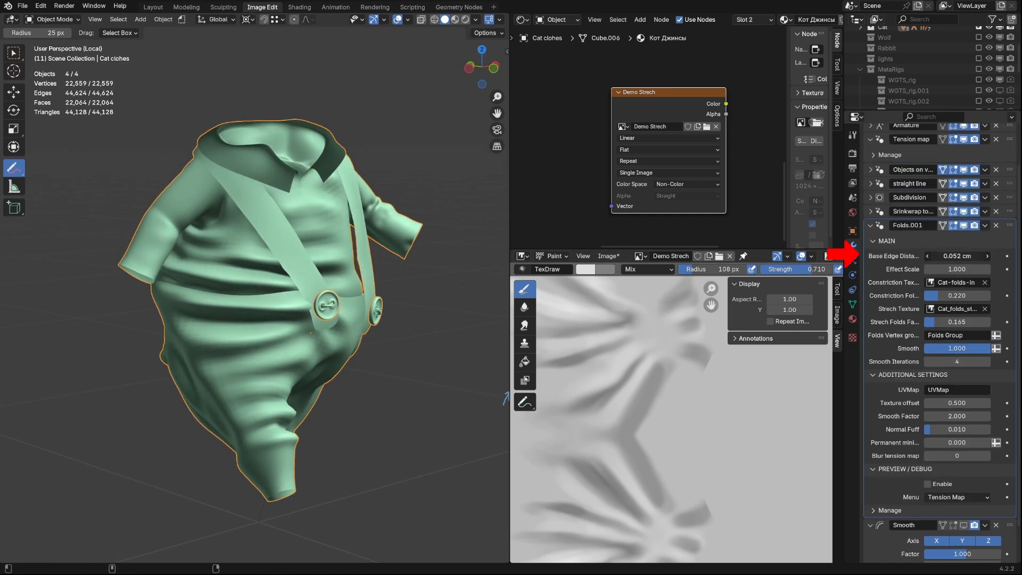
Adjust the Folds modifier's Base Edge Distance by clicking and dragging its value
click(958, 255)
text(0.31)
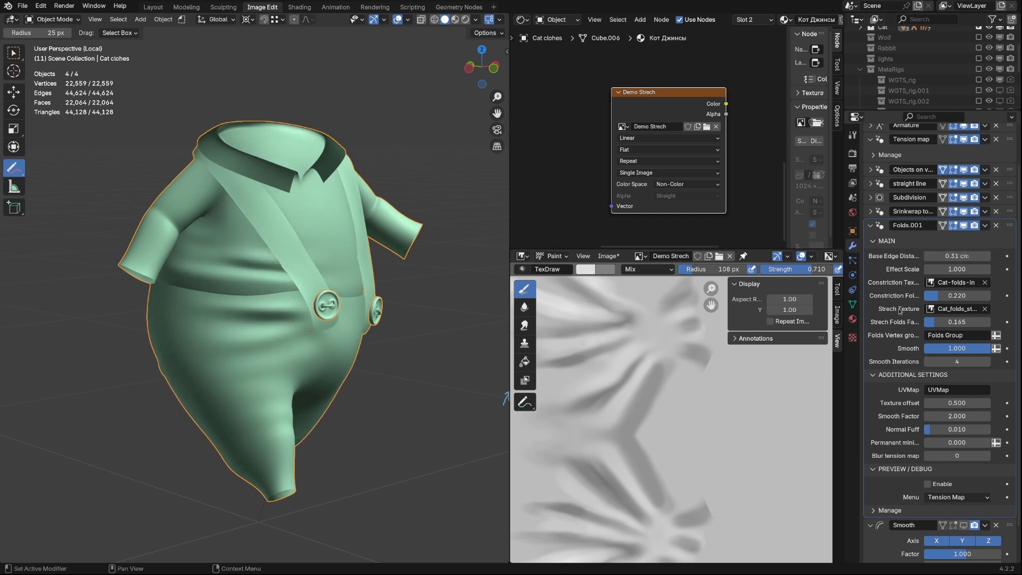
drag(965, 255, 932, 256)
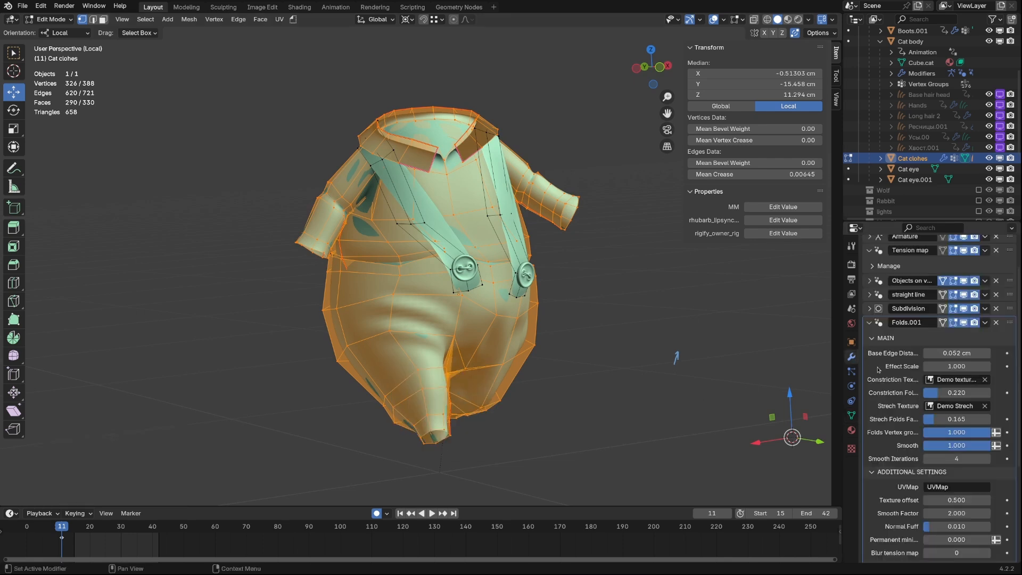
Toggle the Folds vertex group invert twice and return to Object Mode to view the folds
click(957, 432)
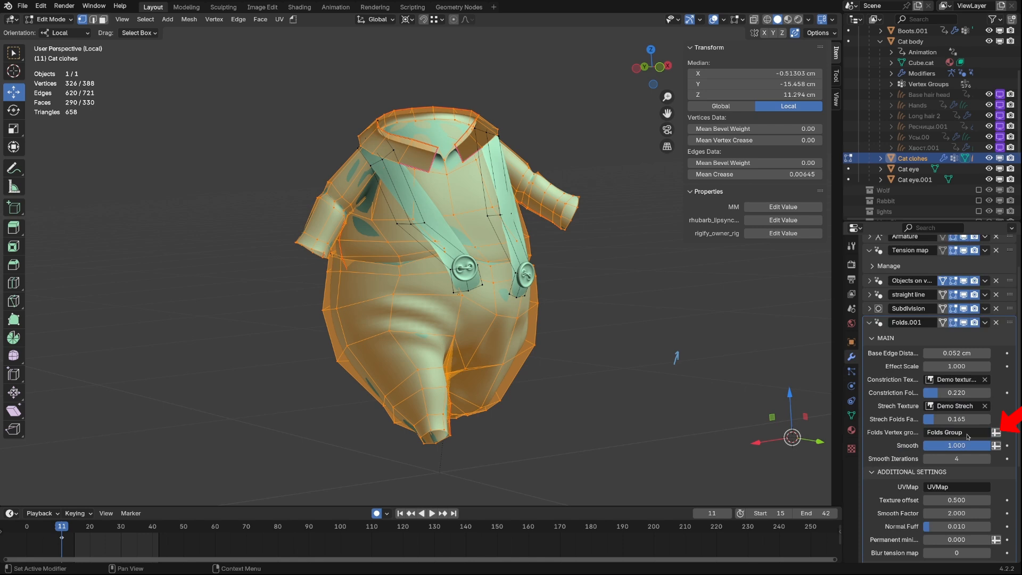
click(958, 432)
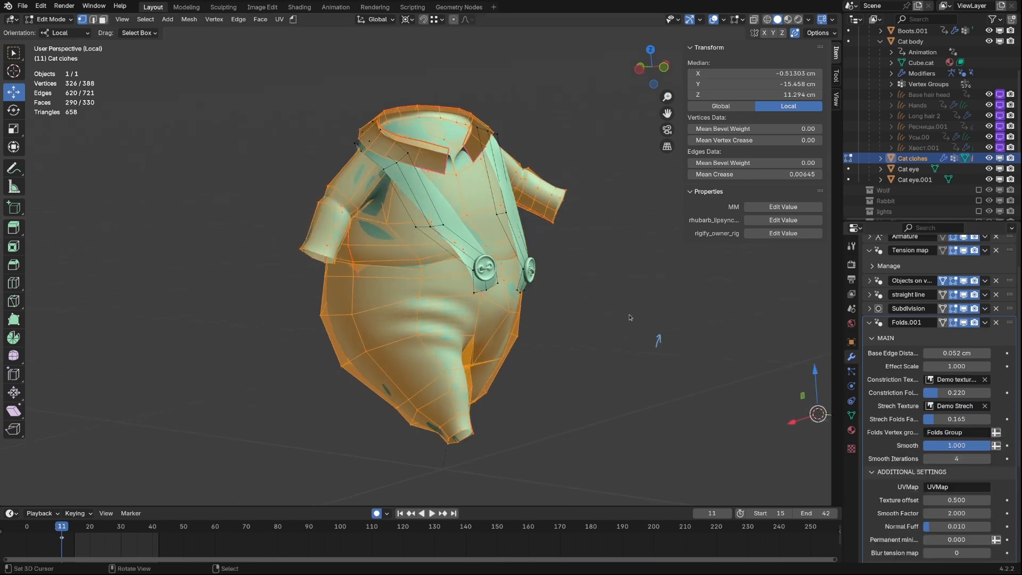
key(Tab)
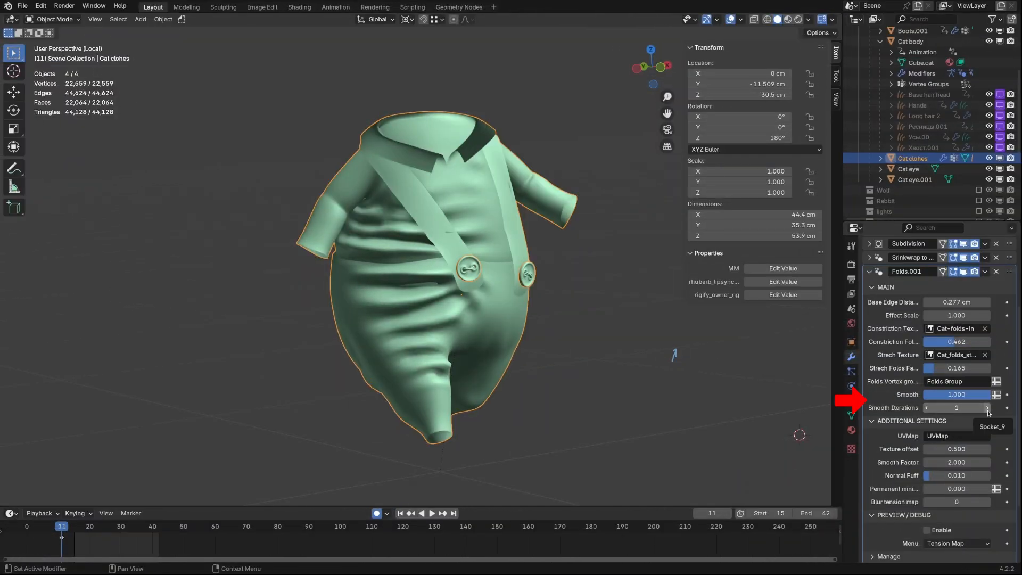
Set Constriction Folds Factor to 0.398 and Base Edge Distance to 0.47 cm, then show Object Data
drag(971, 342, 952, 342)
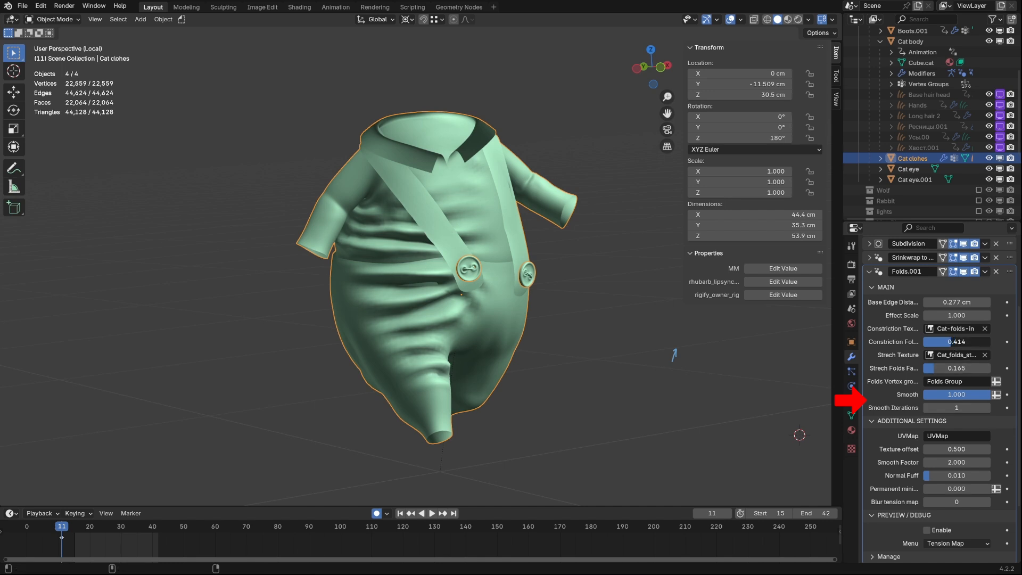
click(987, 407)
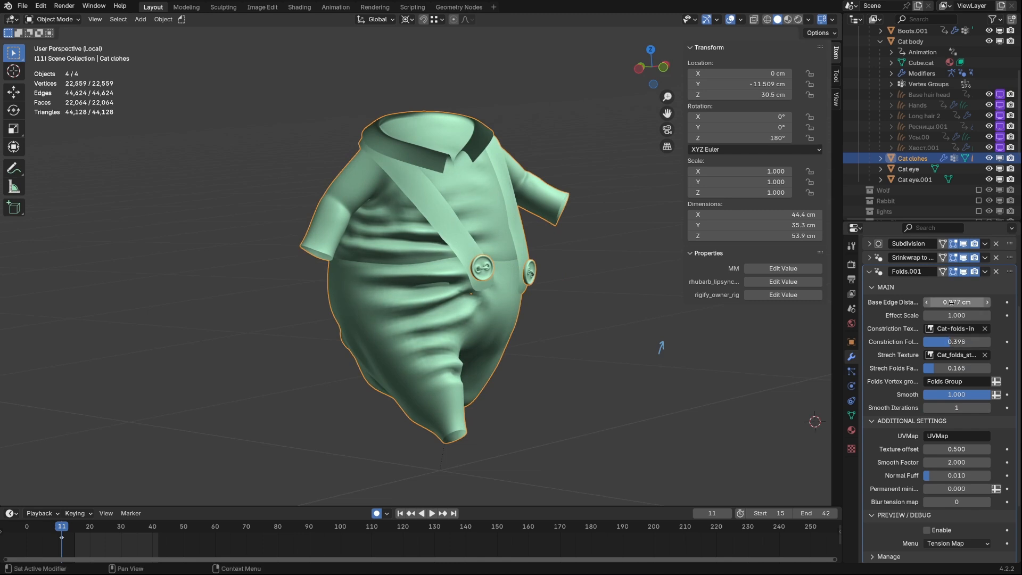
drag(957, 302, 971, 302)
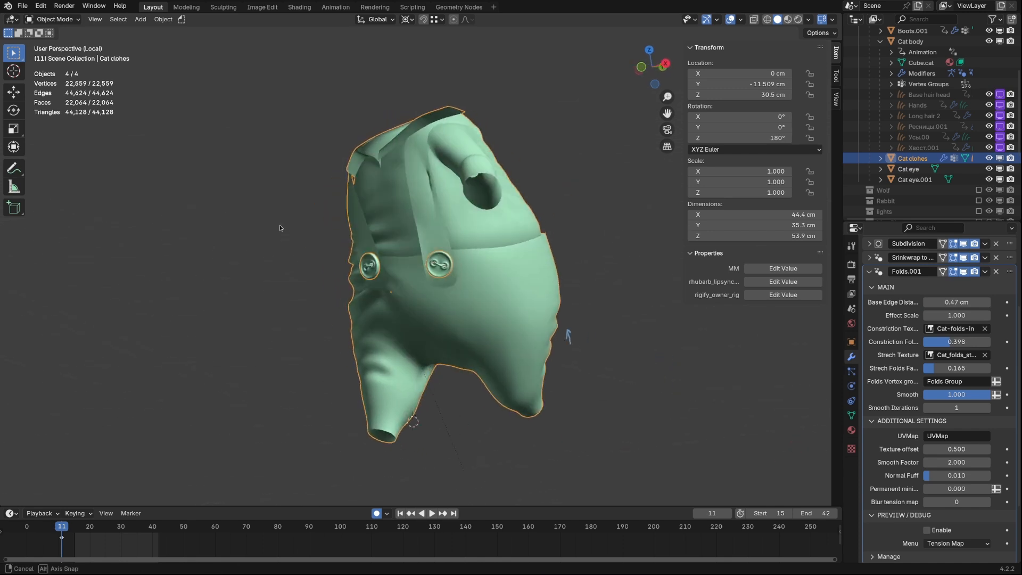
click(432, 514)
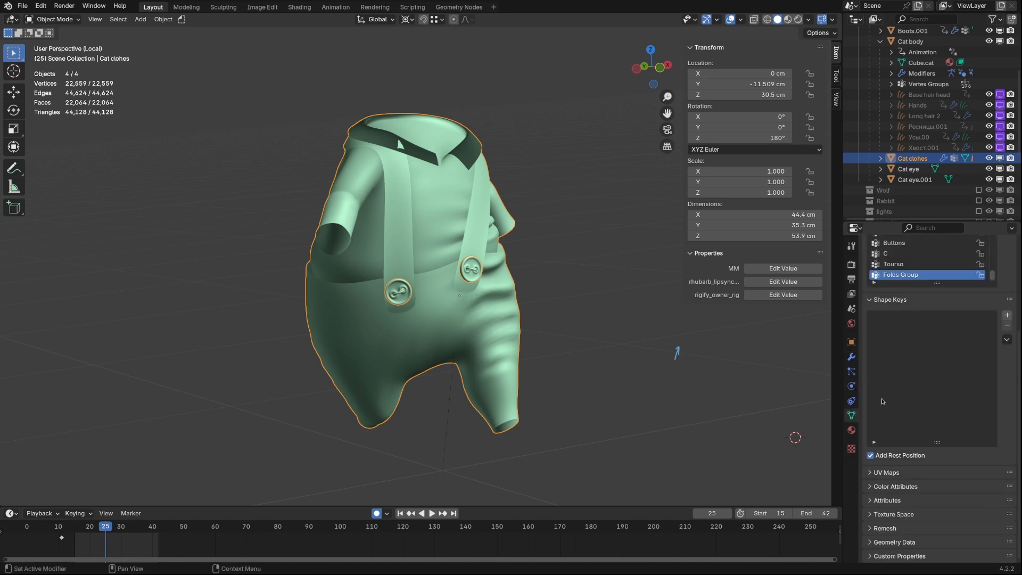
Expand the clothes' UV Maps list, then go back to the Folds modifier
click(887, 472)
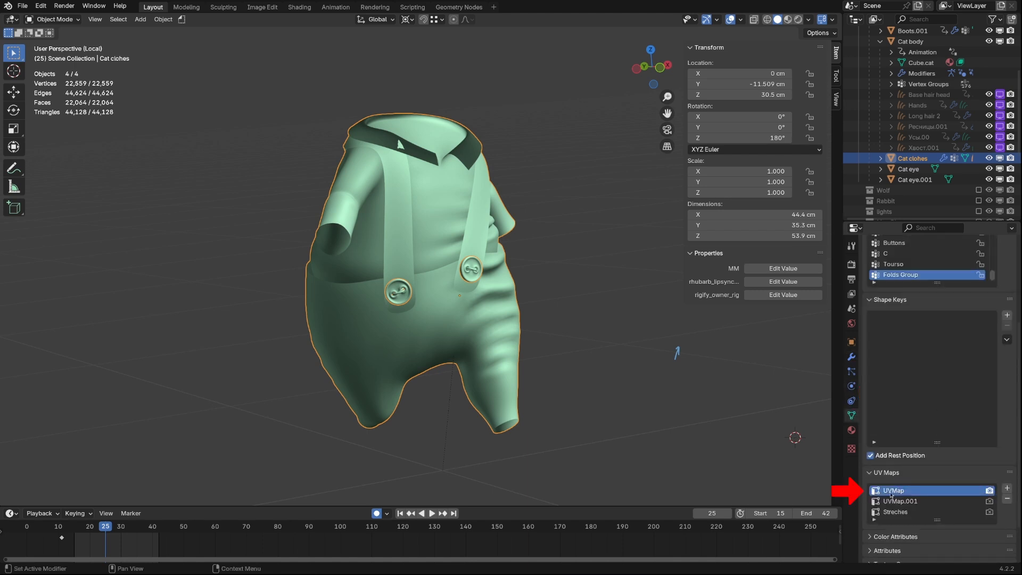
click(262, 6)
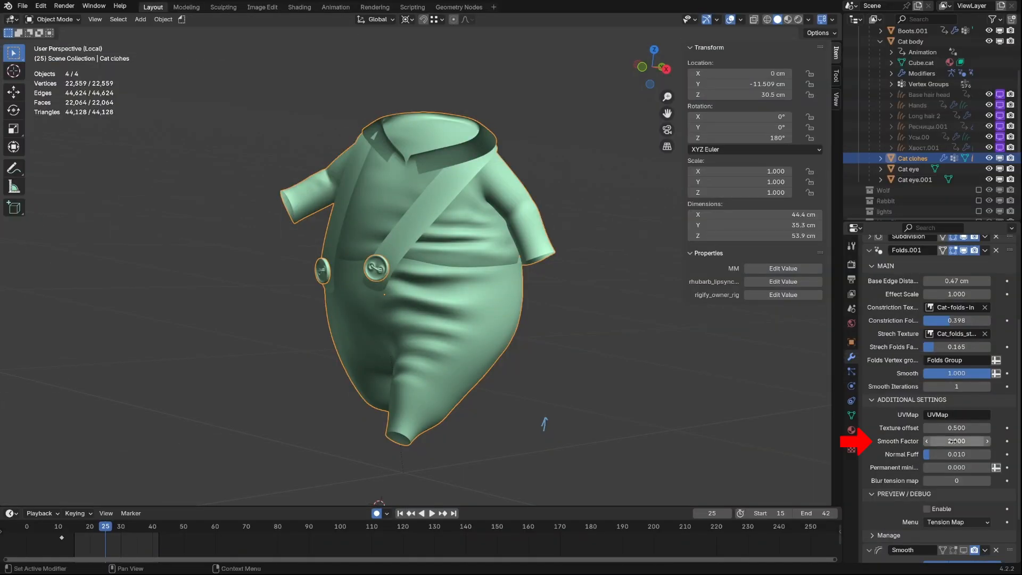
Set Smooth Factor 1.010 and Normal Fuff 0.025, and enable the tension map preview display
drag(971, 441, 926, 441)
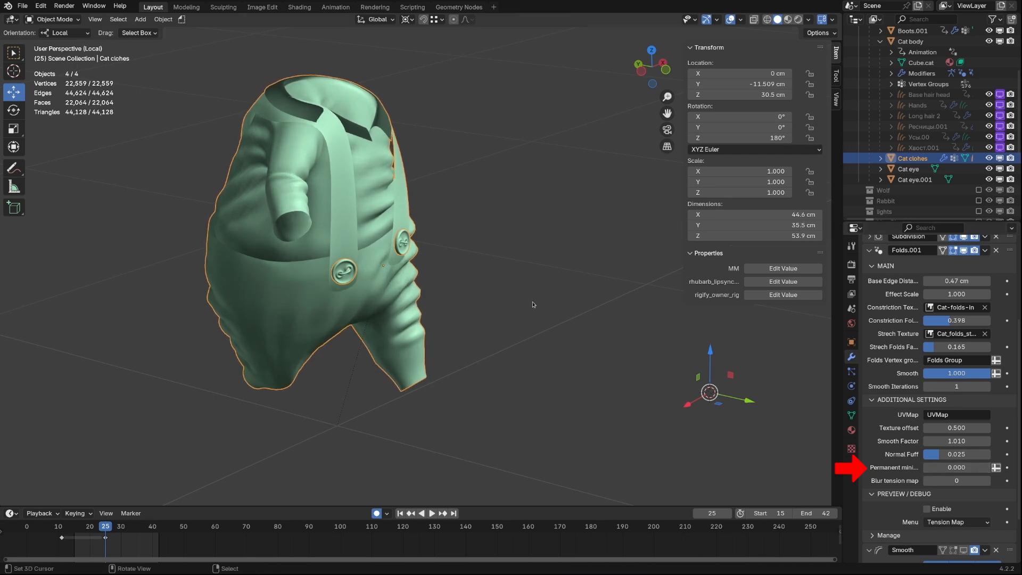
drag(956, 481, 971, 481)
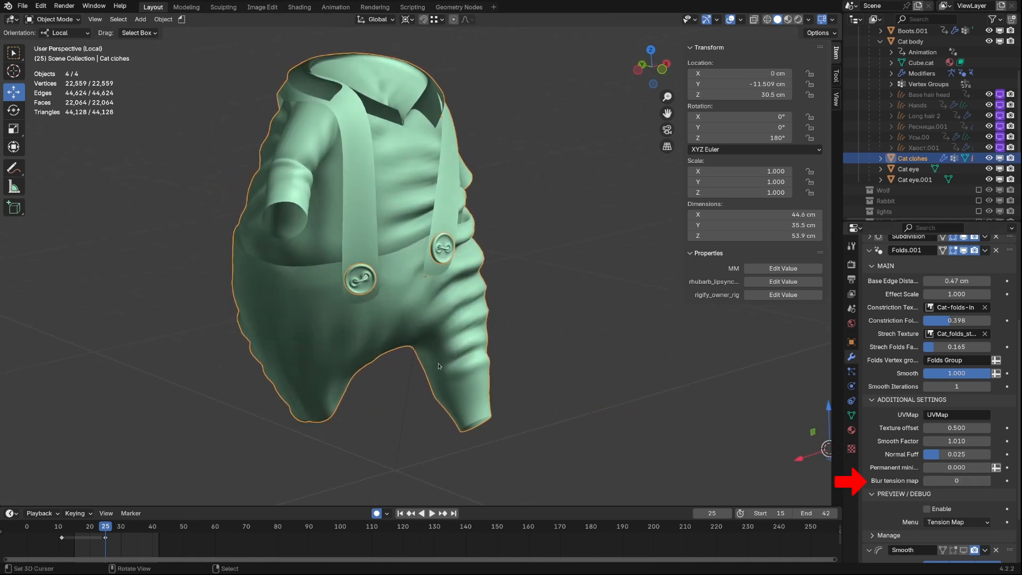
click(929, 509)
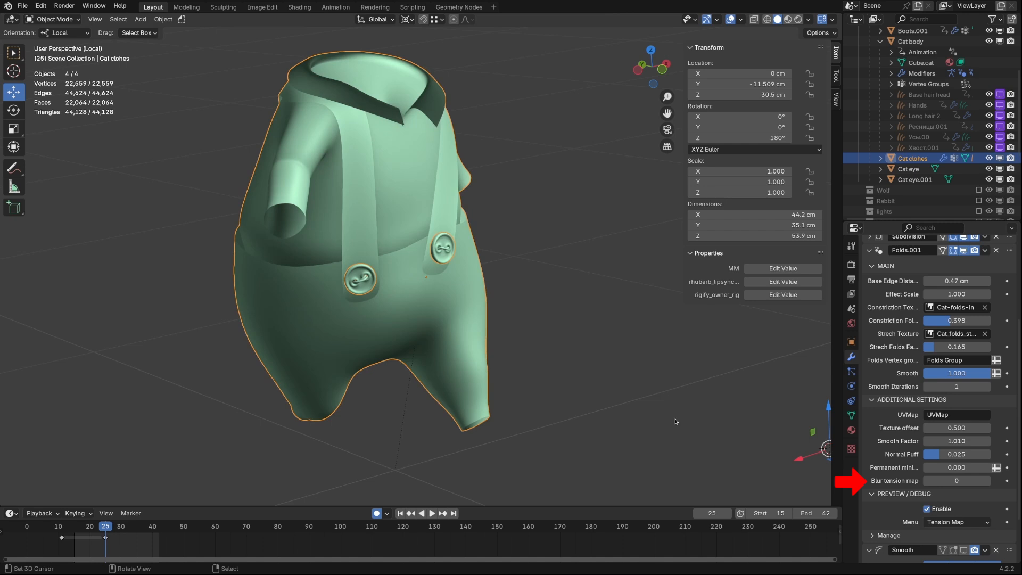
key(z)
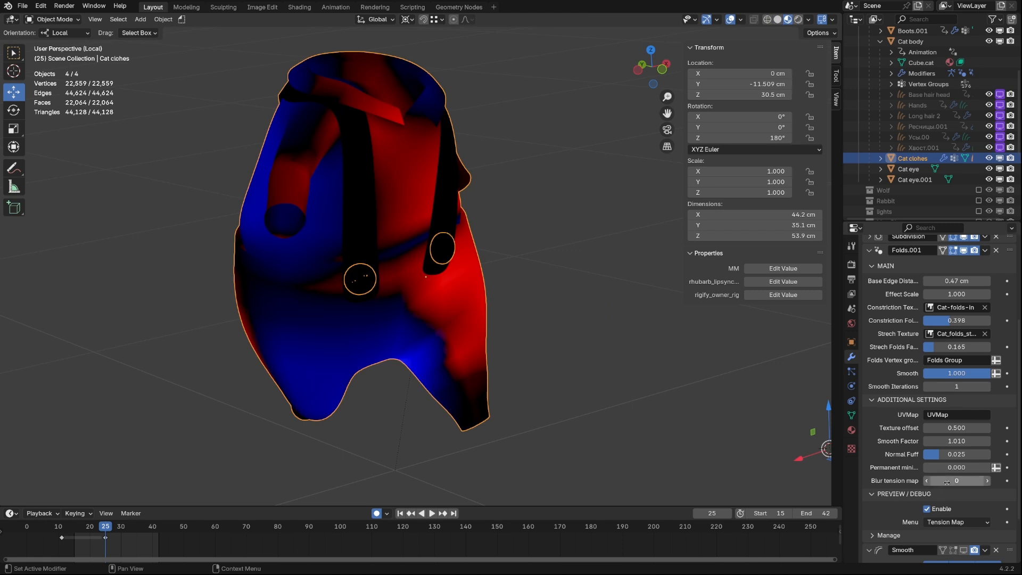
Increase the Folds tension map Blur from 0 to 13
click(987, 480)
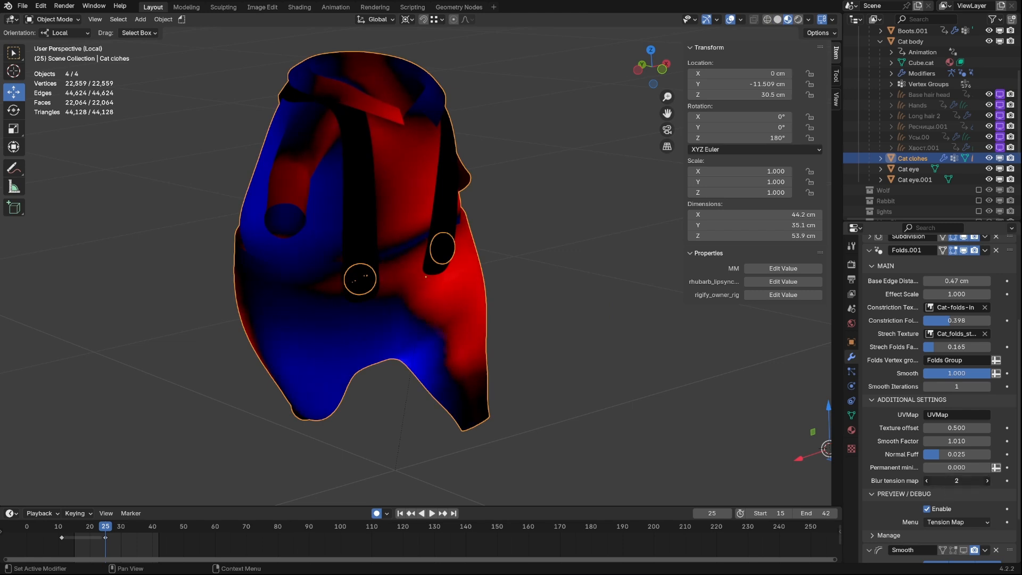
click(986, 480)
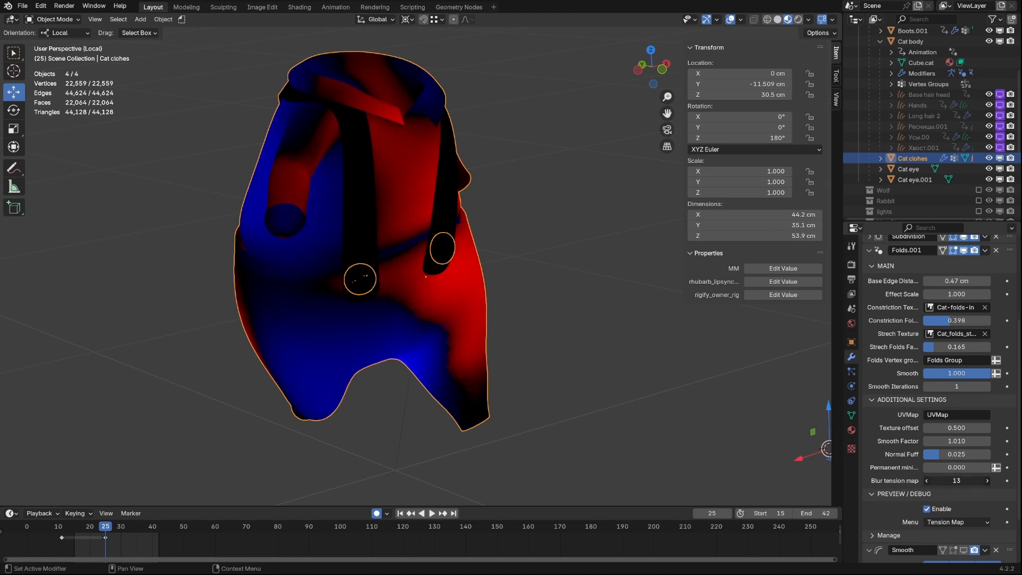